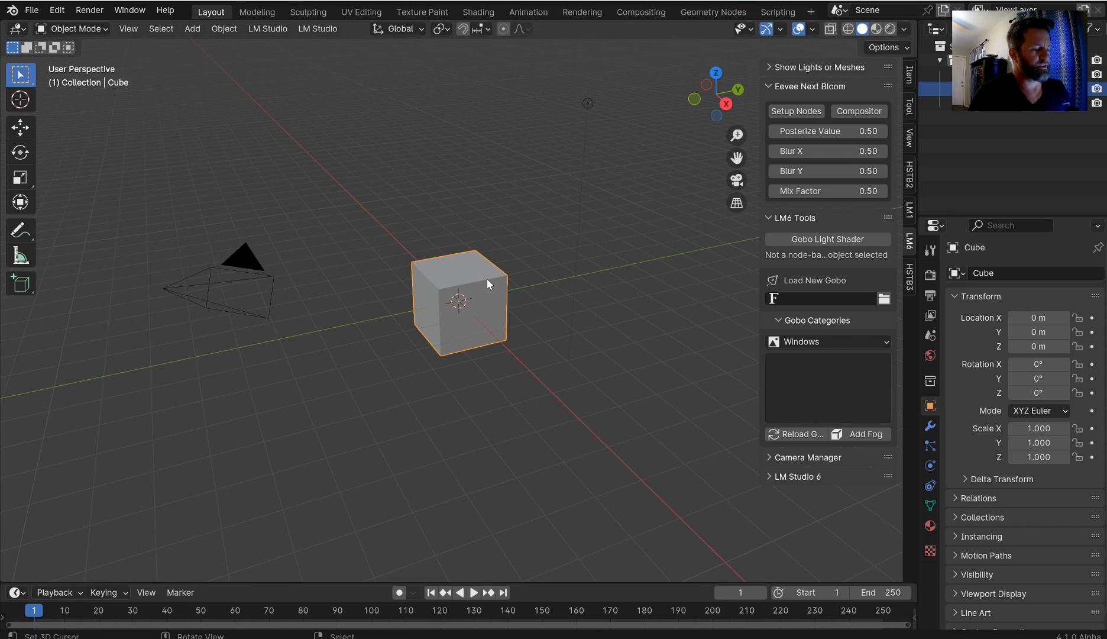
mouse_move(460, 295)
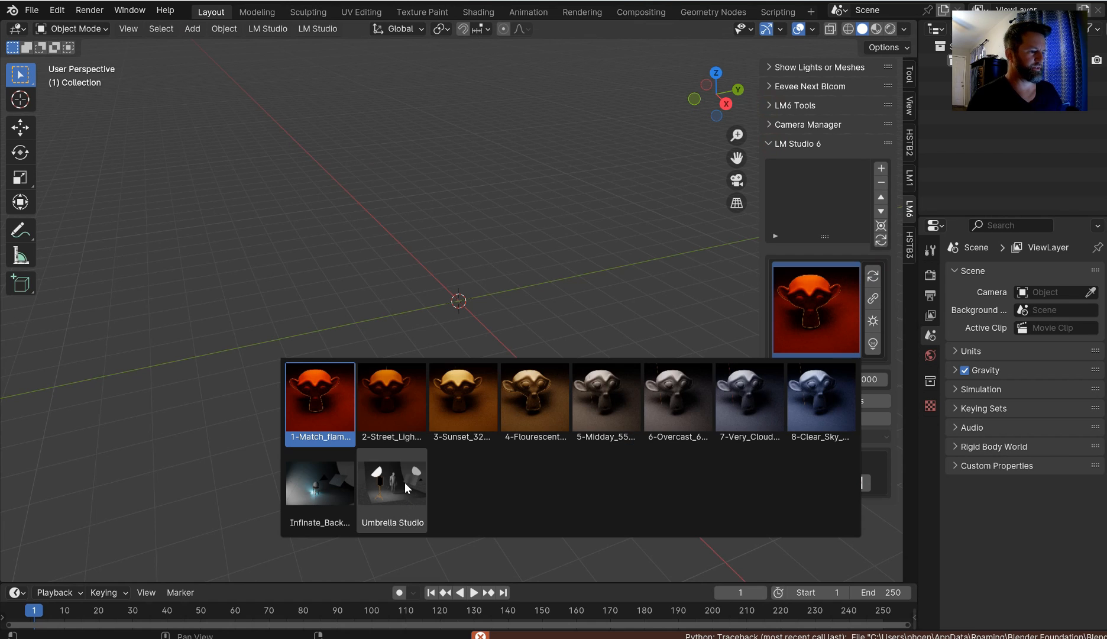
Step: Load the Umbrella Studio preset from the LM Studio 6 thumbnail gallery
left_click(391, 484)
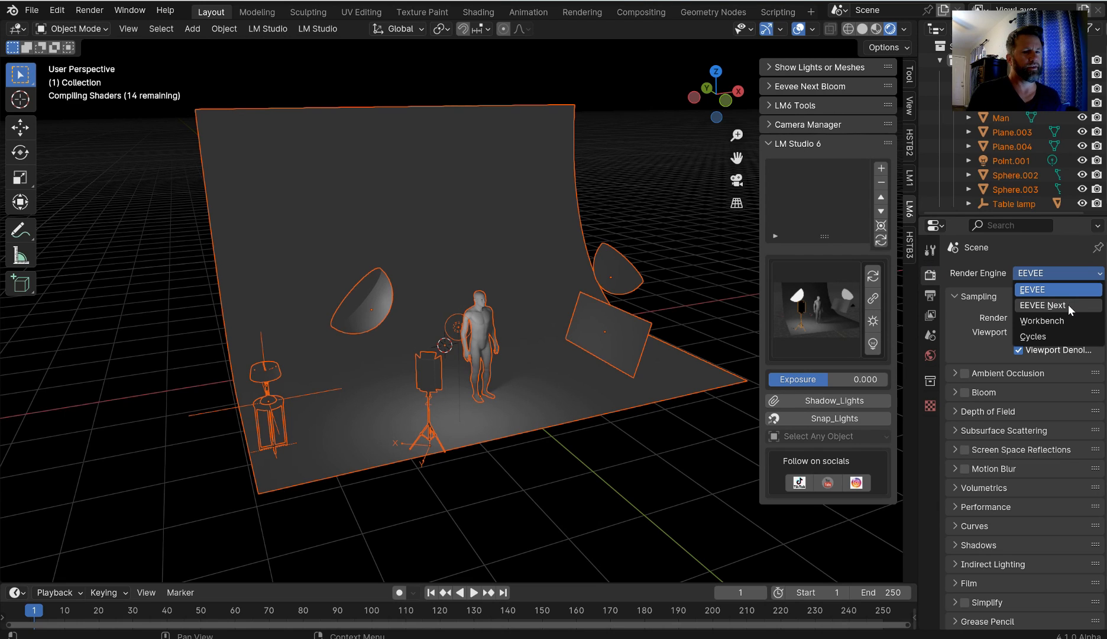
mouse_move(1049, 315)
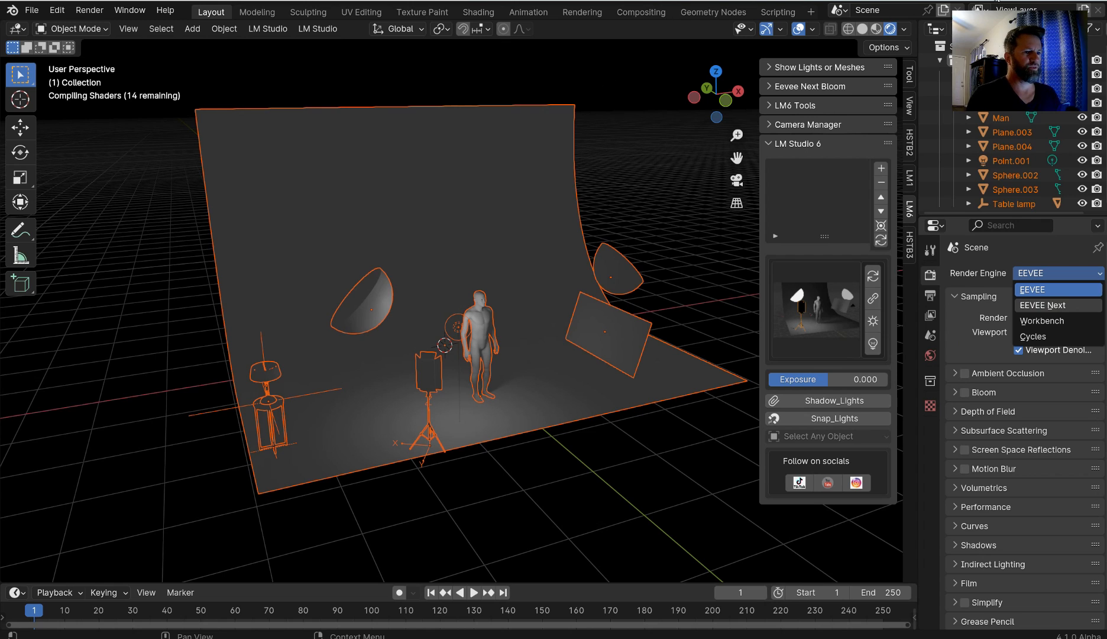
Step: Switch the render engine to EEVEE Next and bring up the viewport shading options
left_click(1041, 305)
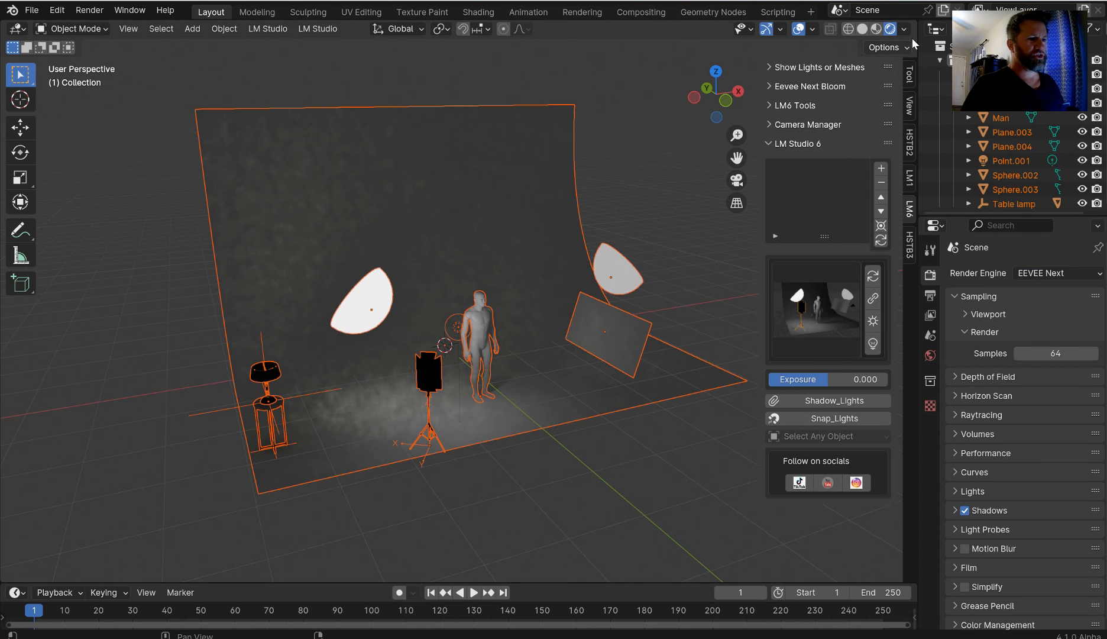
left_click(905, 28)
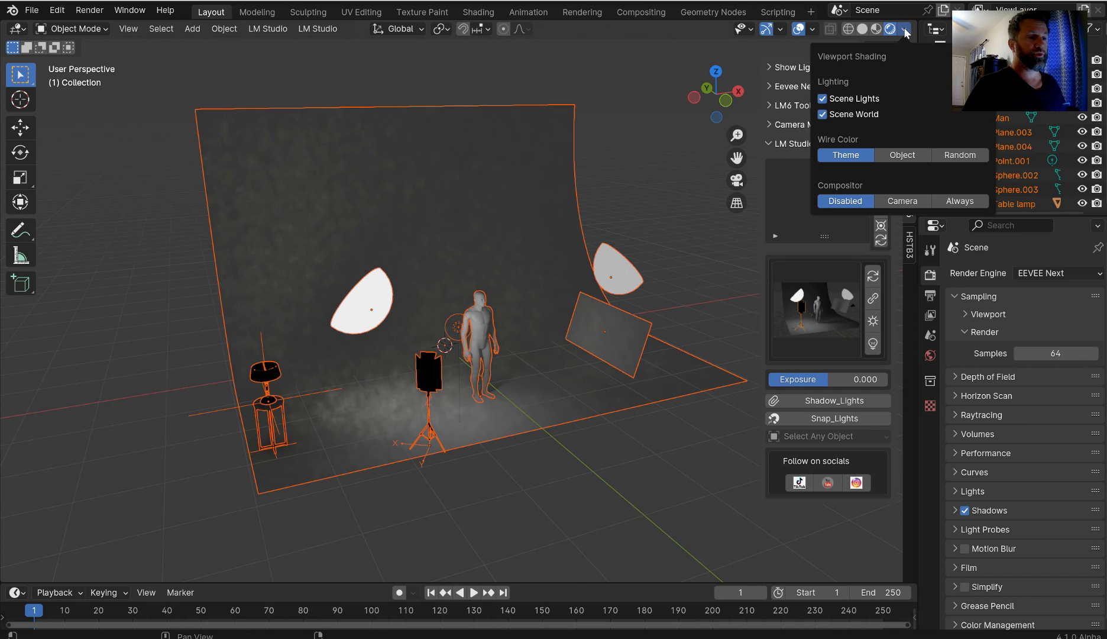
mouse_move(932, 187)
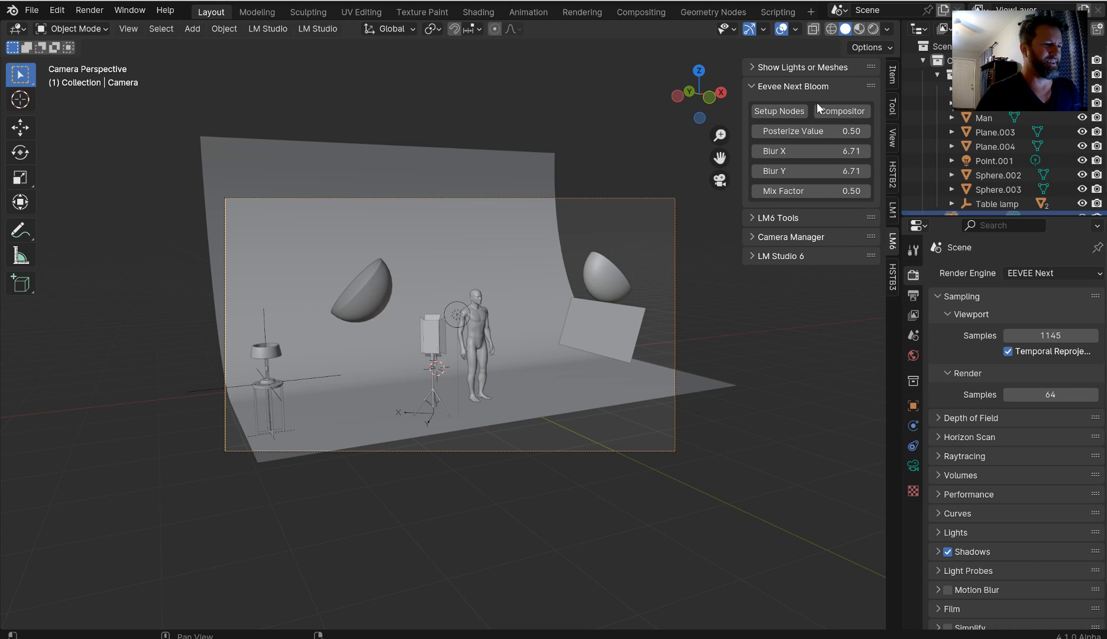
mouse_move(842, 111)
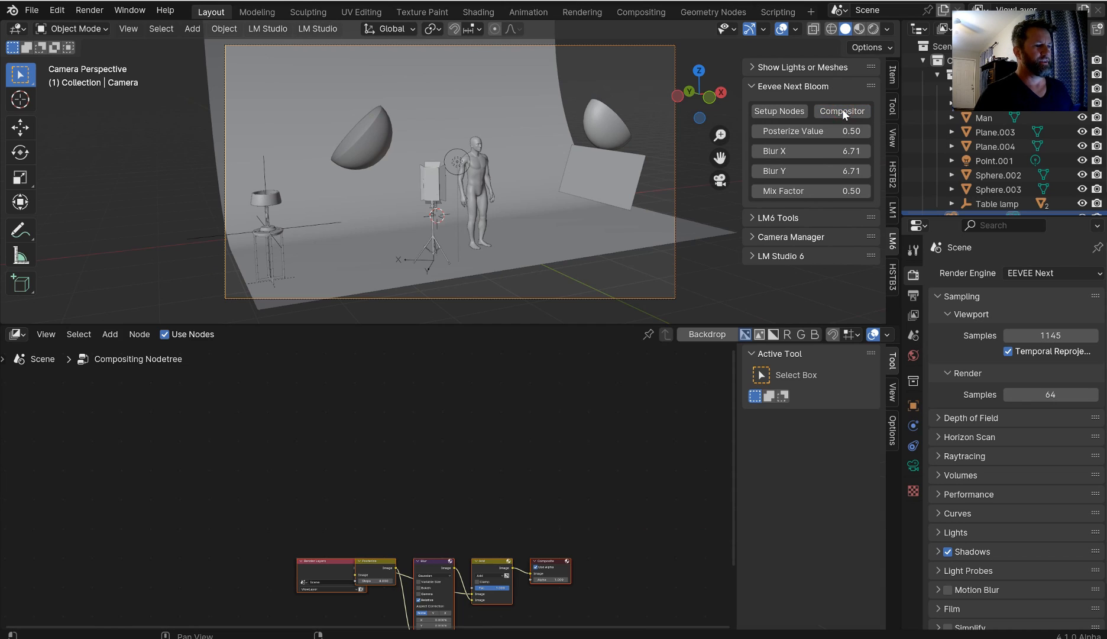
mouse_move(842, 111)
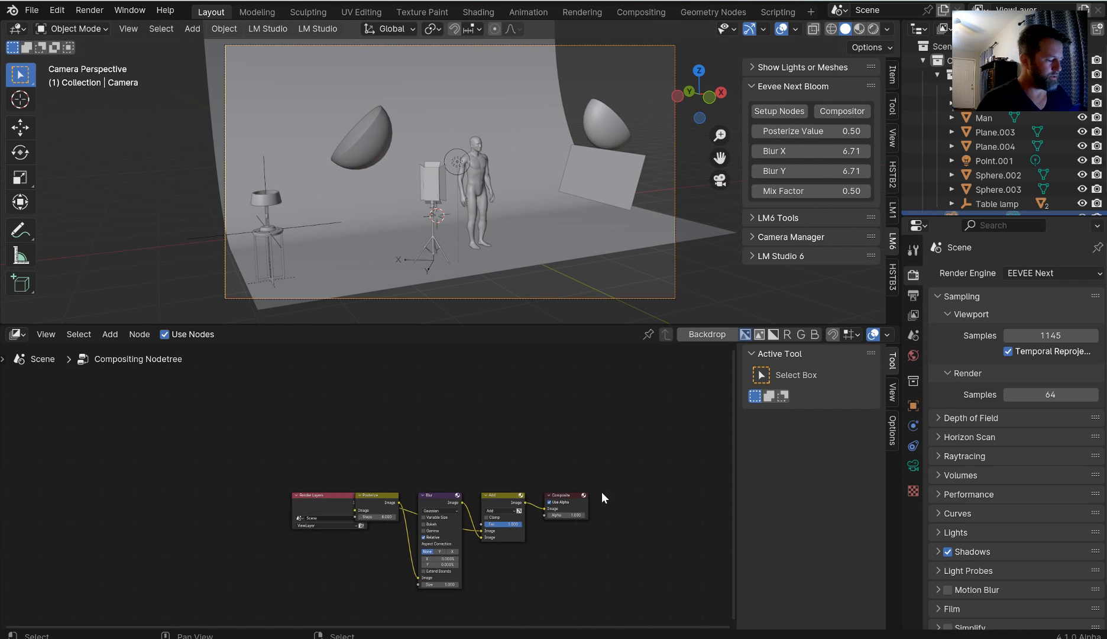
Step: Scroll to frame the compositing node tree in the new Compositor editor
scroll("up", 3)
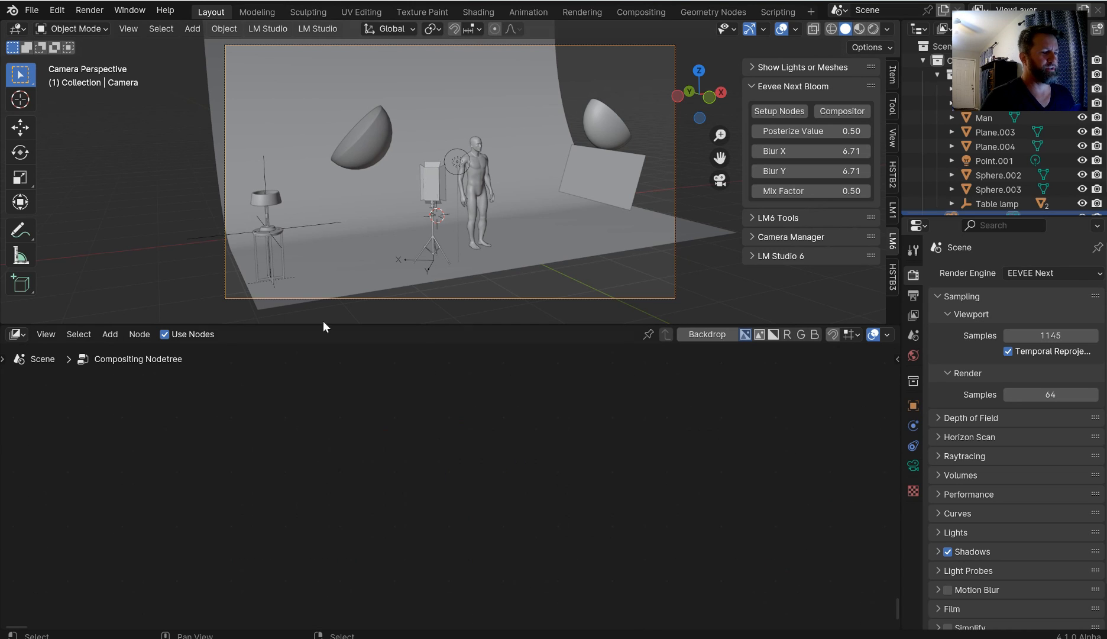
mouse_move(778, 111)
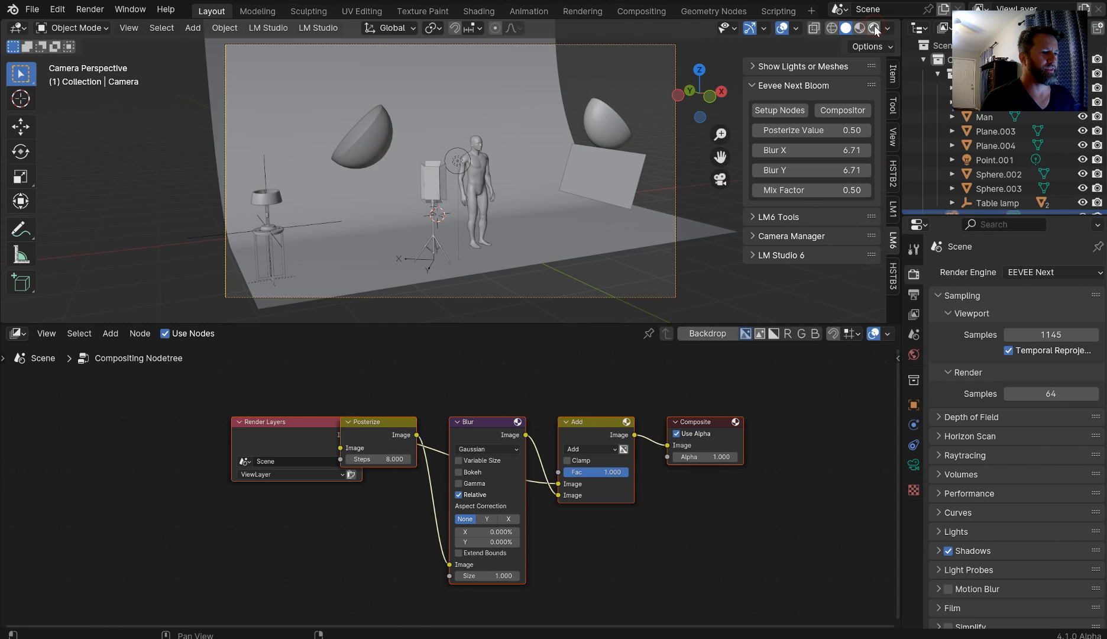
Step: Set viewport Compositor to Always so bloom glow shows live, with blur X/Y at 3.77
left_click(888, 28)
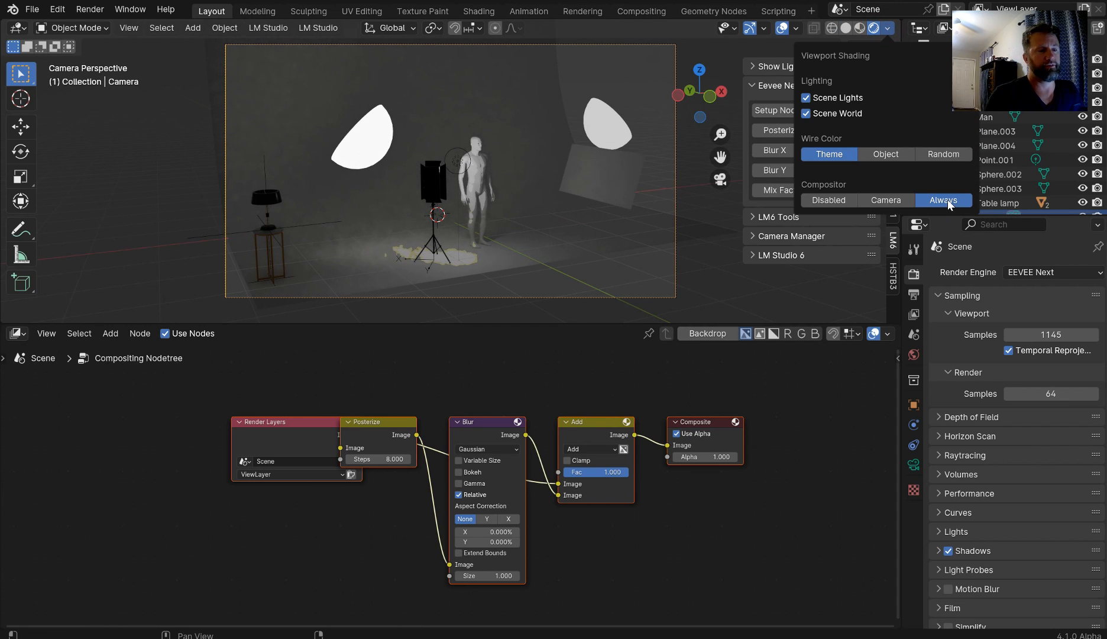
left_click(649, 258)
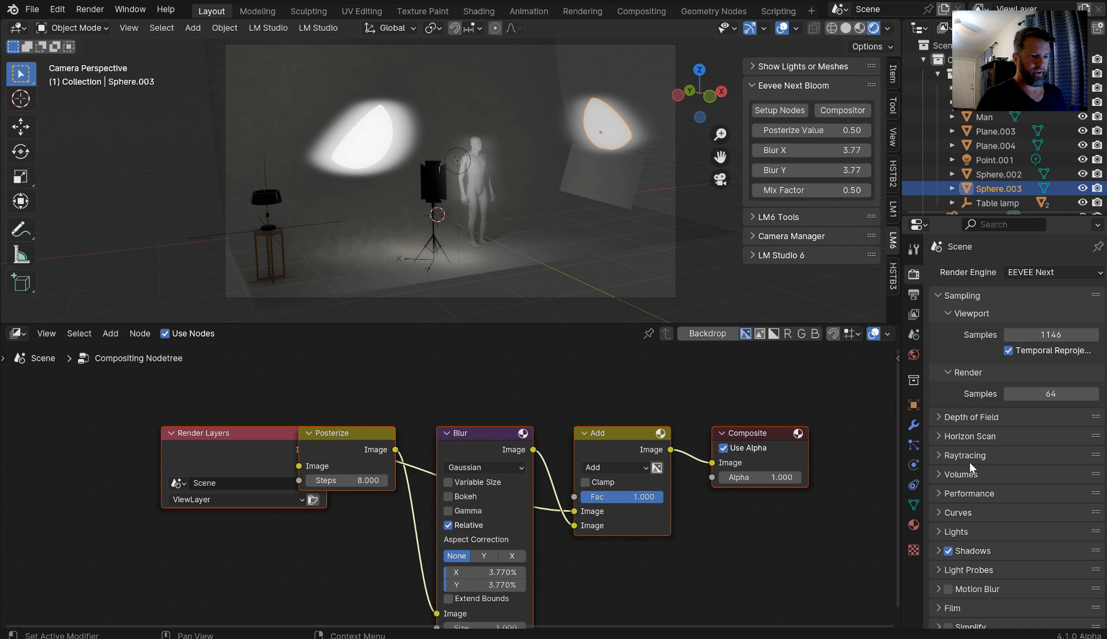
left_click(964, 454)
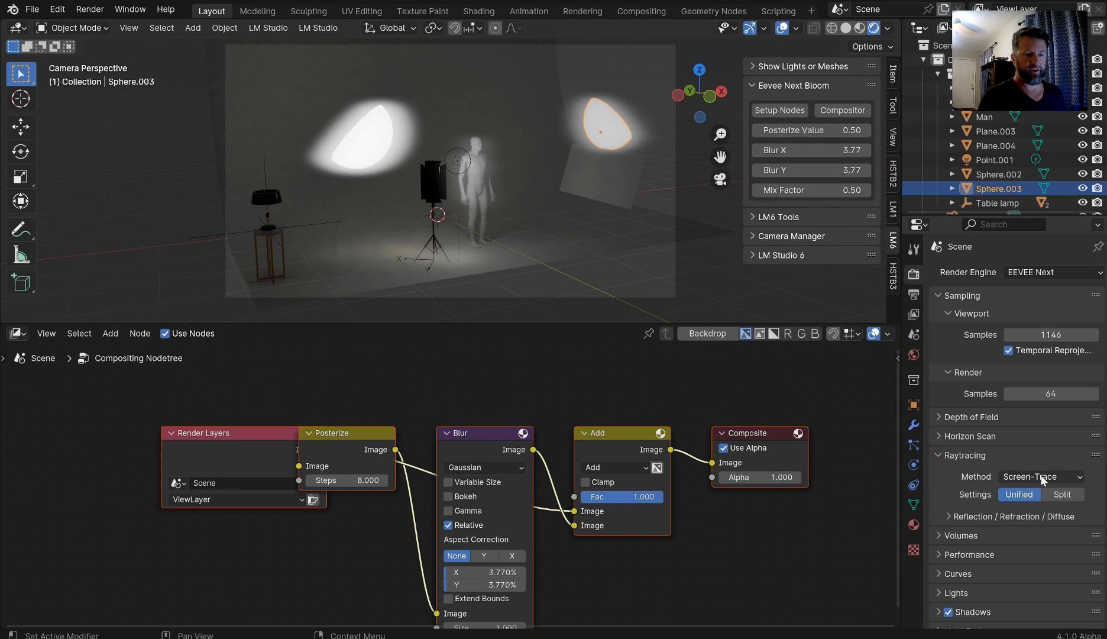
left_click(971, 454)
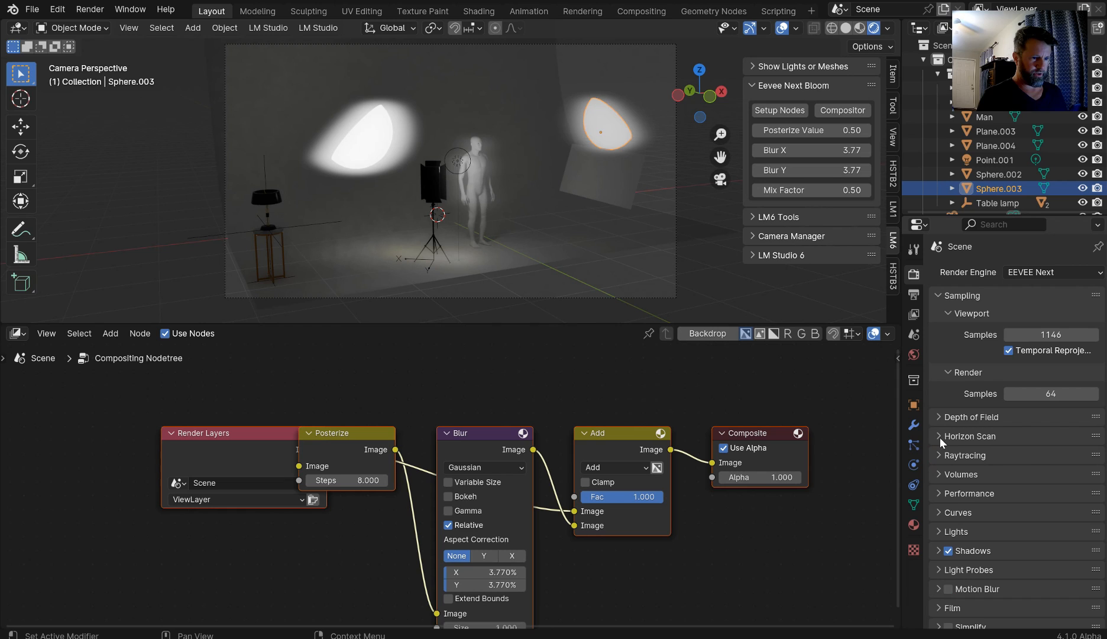
mouse_move(939, 479)
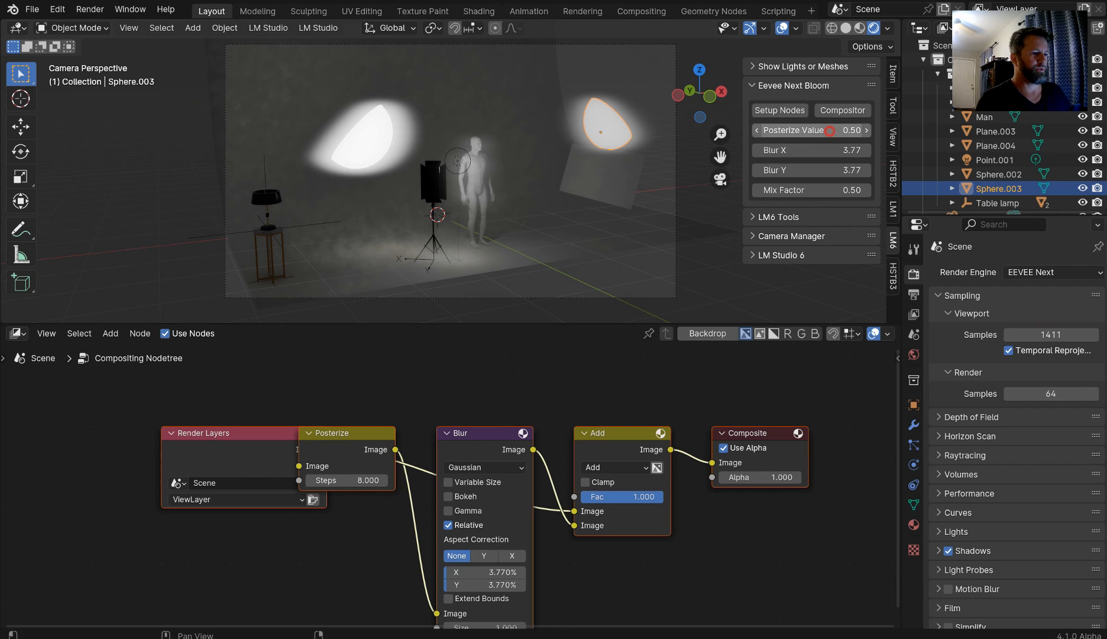
Step: Set bloom Posterize Value to 1.00, Blur X/Y to 7.76 and Mix Factor to 1.00
left_click(810, 130)
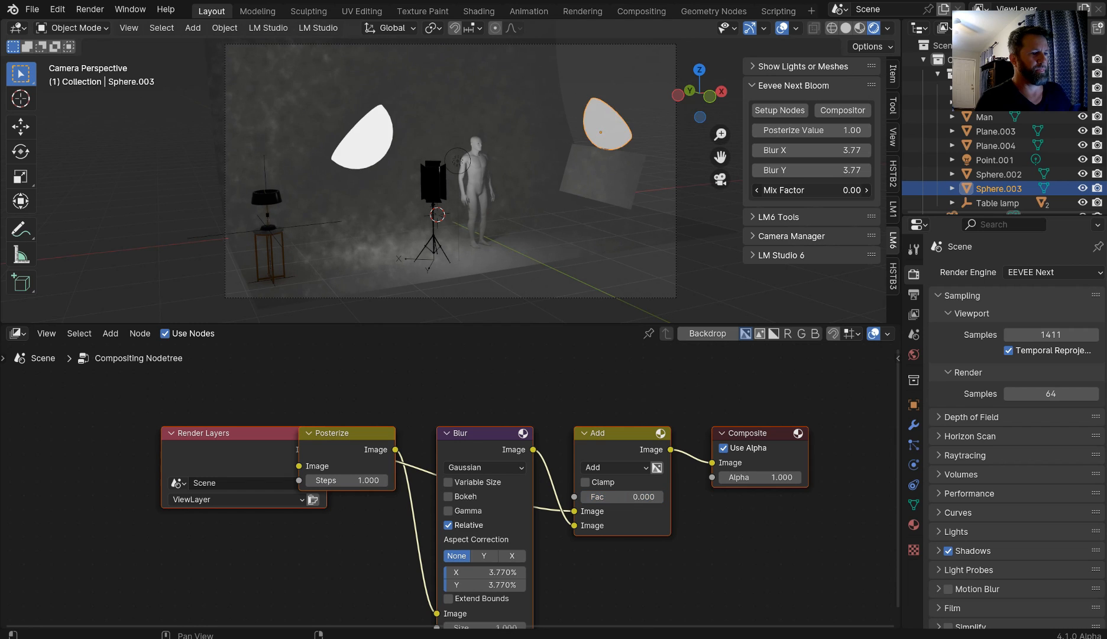
left_click(620, 496)
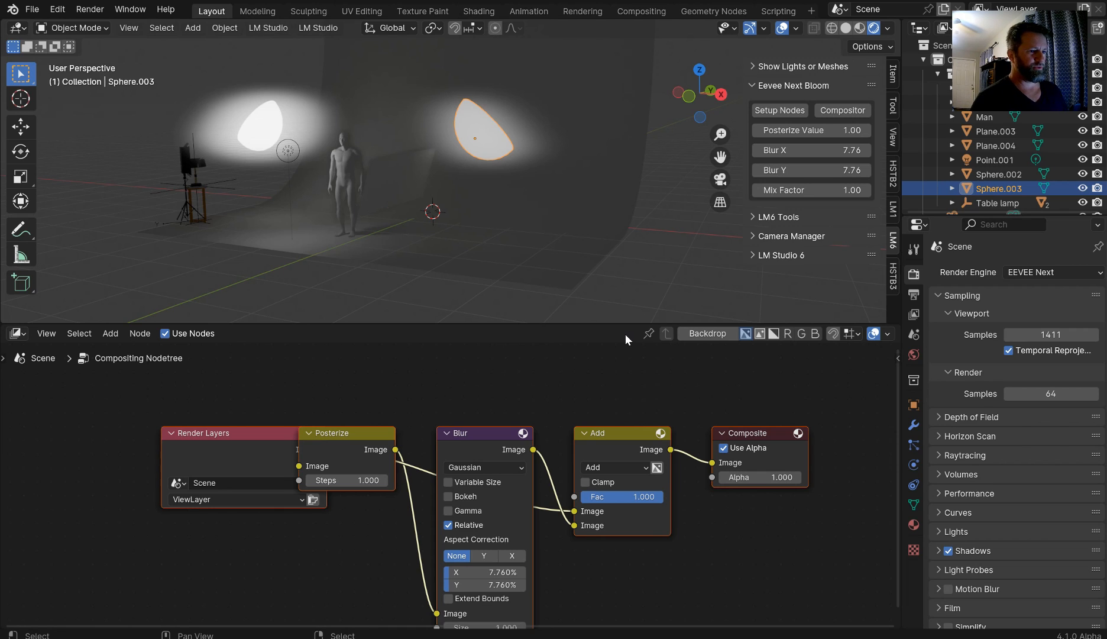
mouse_move(848, 103)
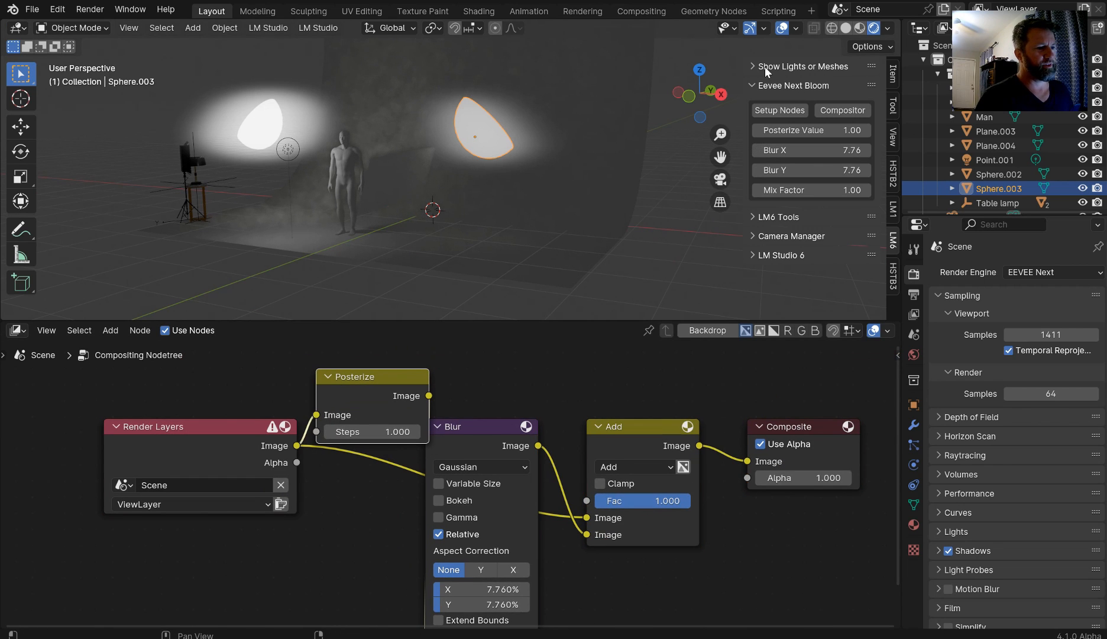
Step: Expand LM6 Tools, select the Circle.001 object and reach the gobo lighting tools
left_click(804, 65)
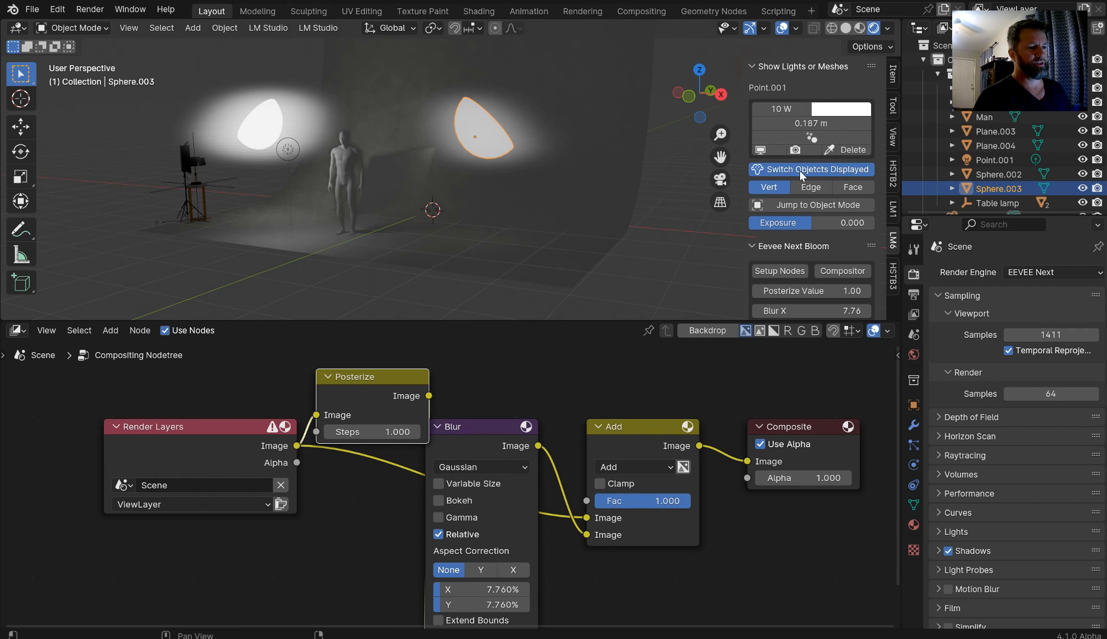
left_click(811, 169)
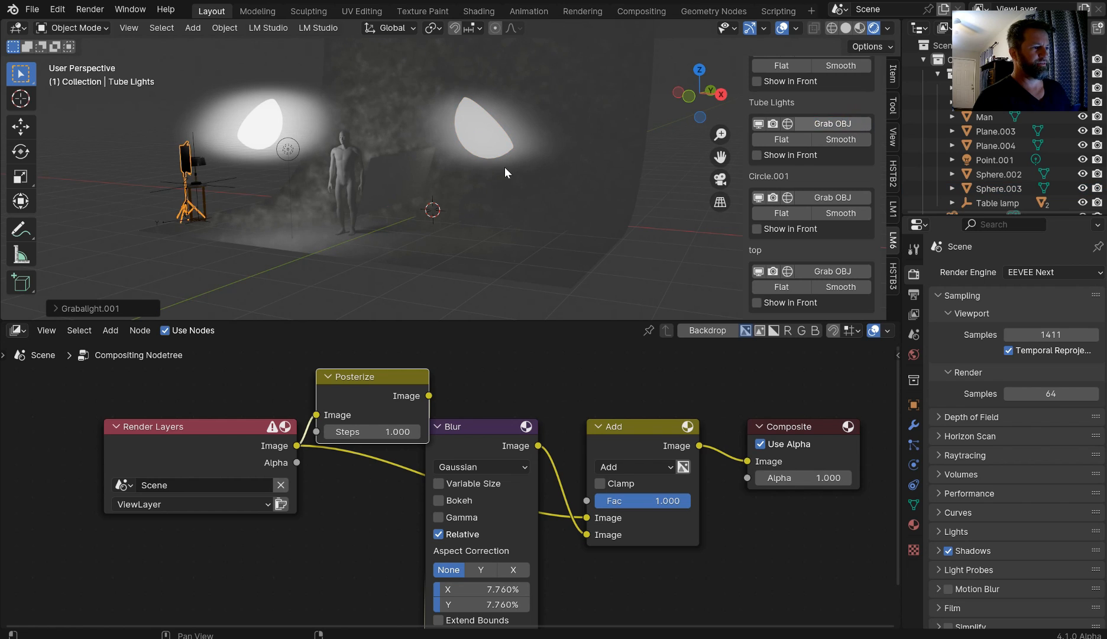
left_click(194, 198)
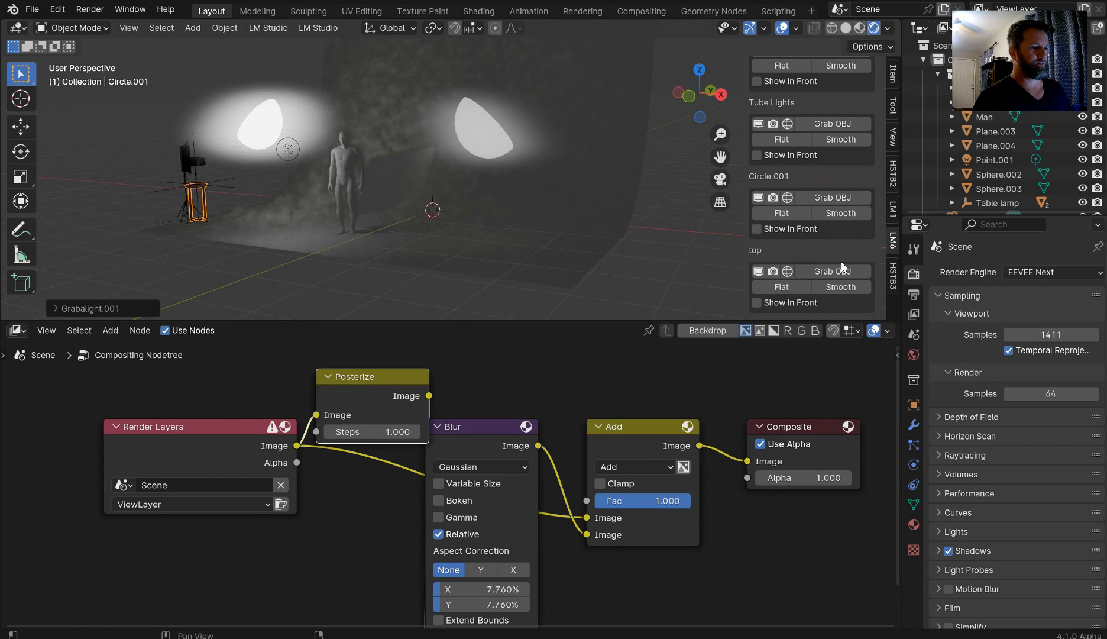
scroll("down", 3)
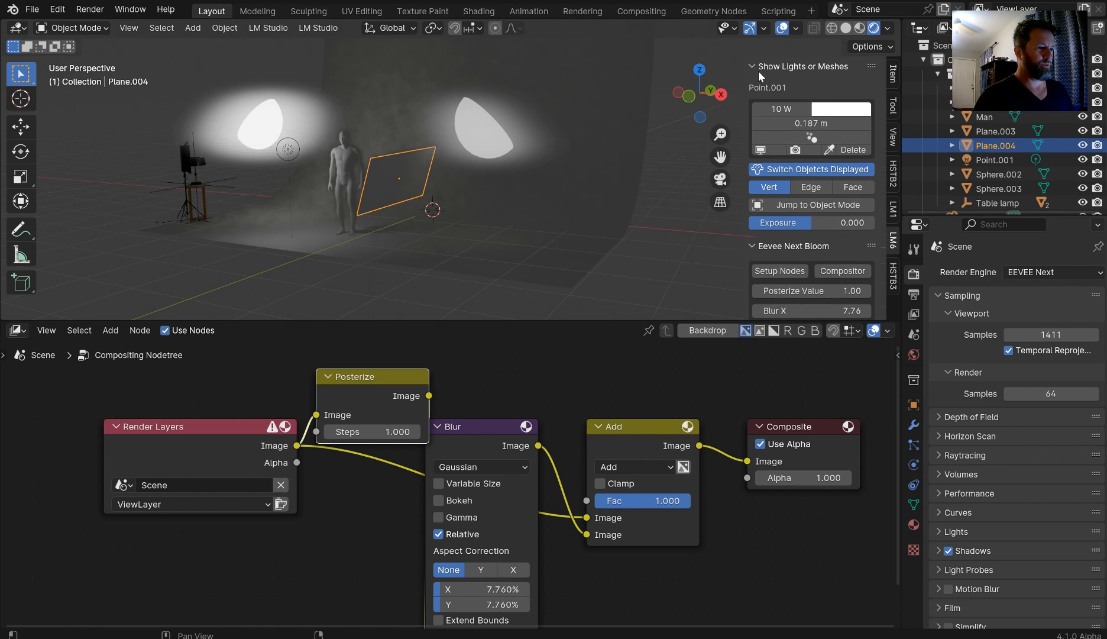
left_click(755, 65)
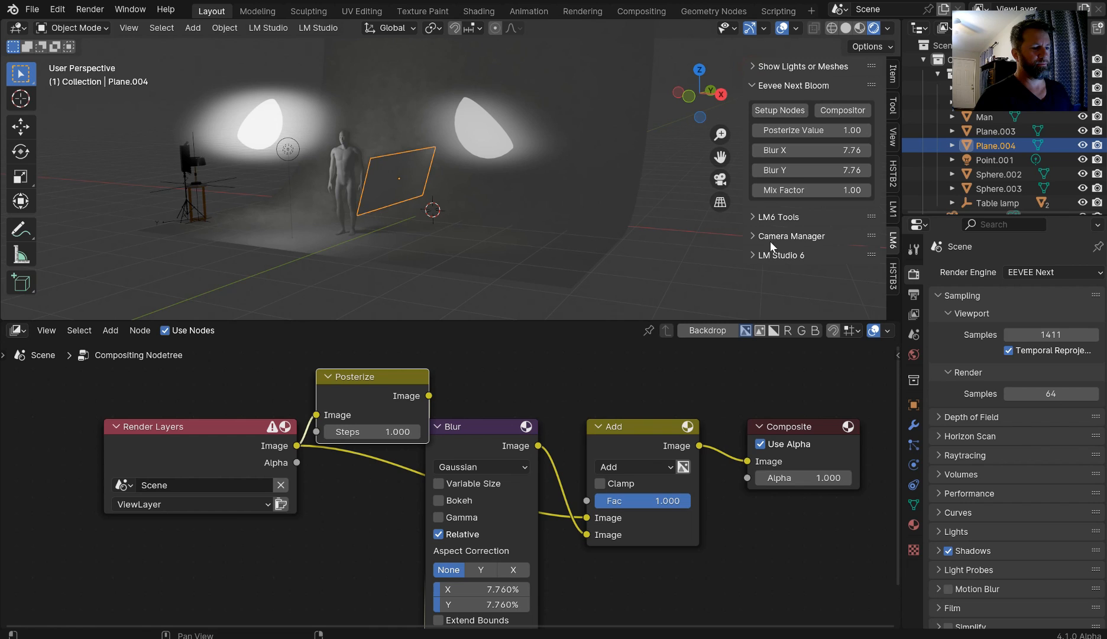
left_click(791, 235)
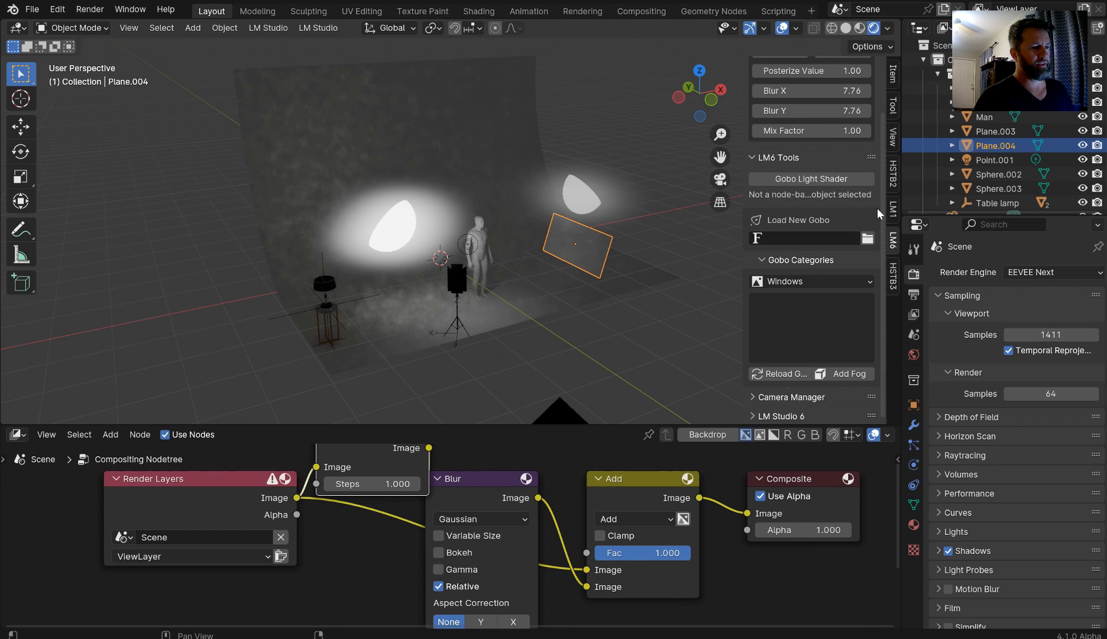
Step: Add a Gobo Light Shader spotlight and raise it along Z above the standing figure
left_click(502, 253)
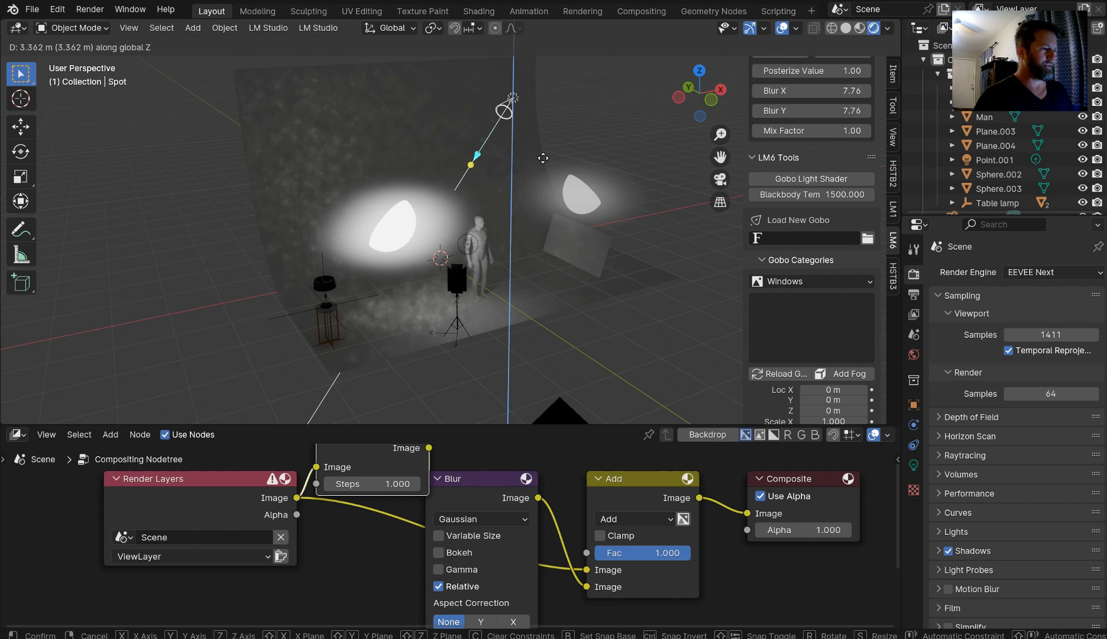
left_click(522, 167)
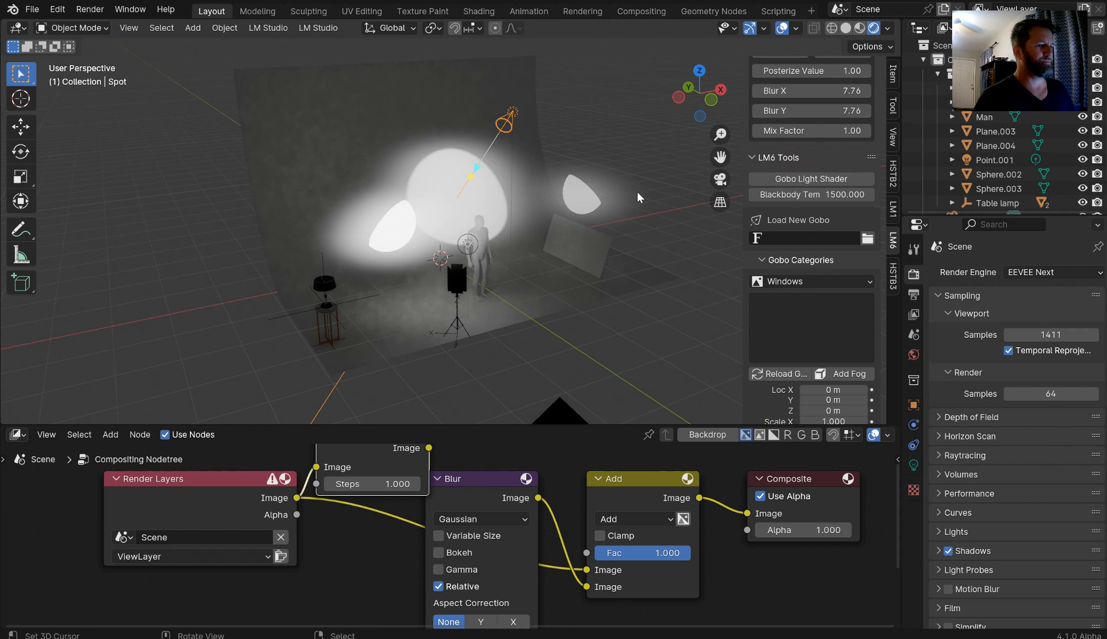
mouse_move(609, 175)
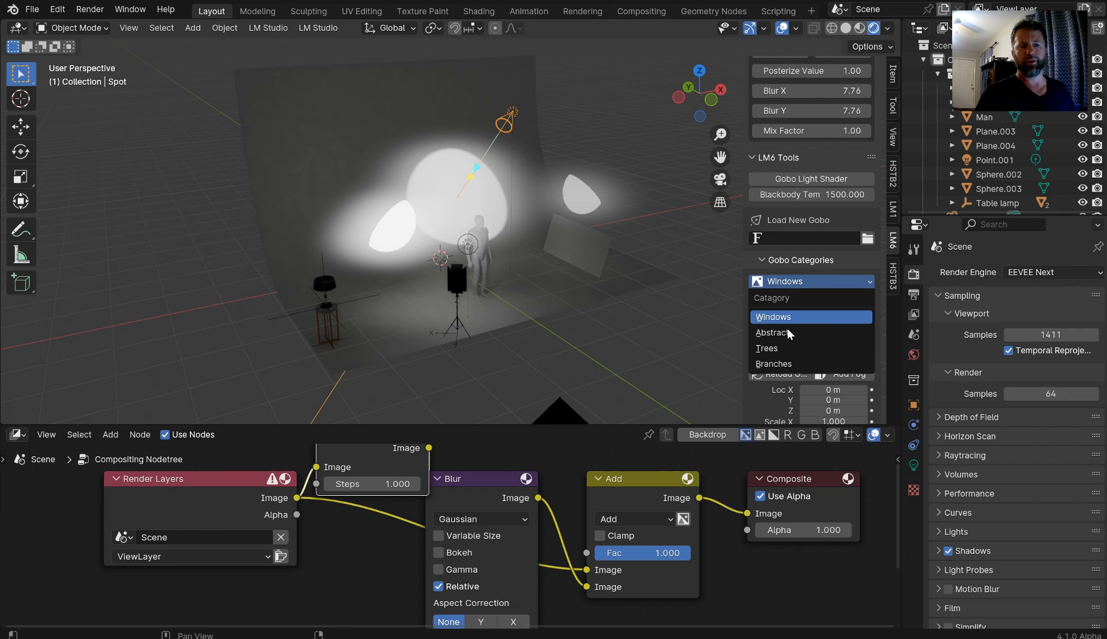
mouse_move(783, 366)
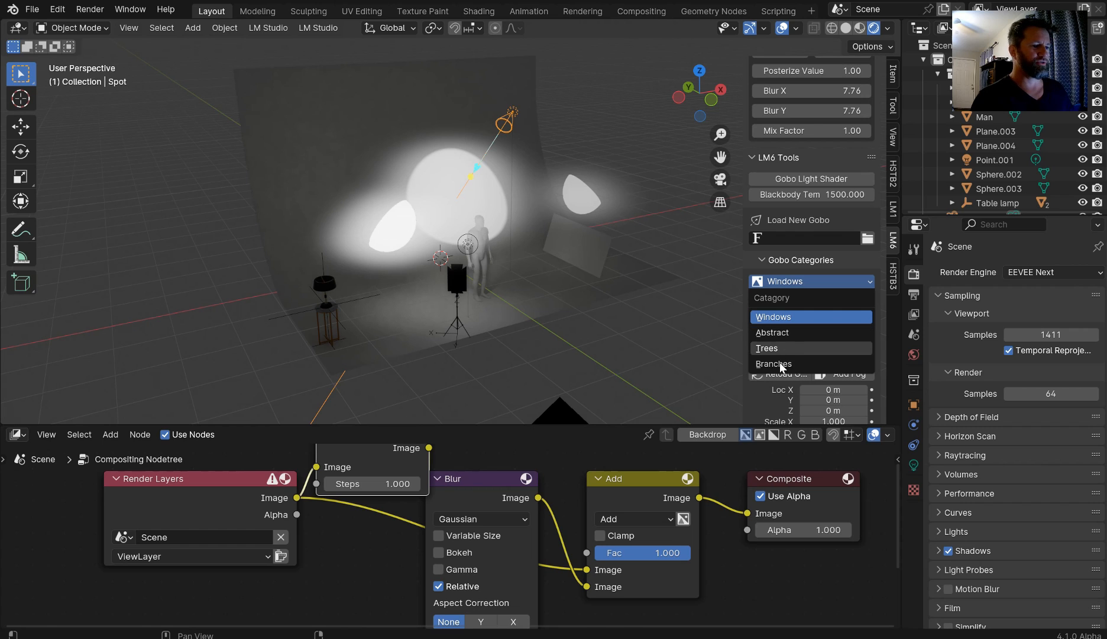
mouse_move(780, 318)
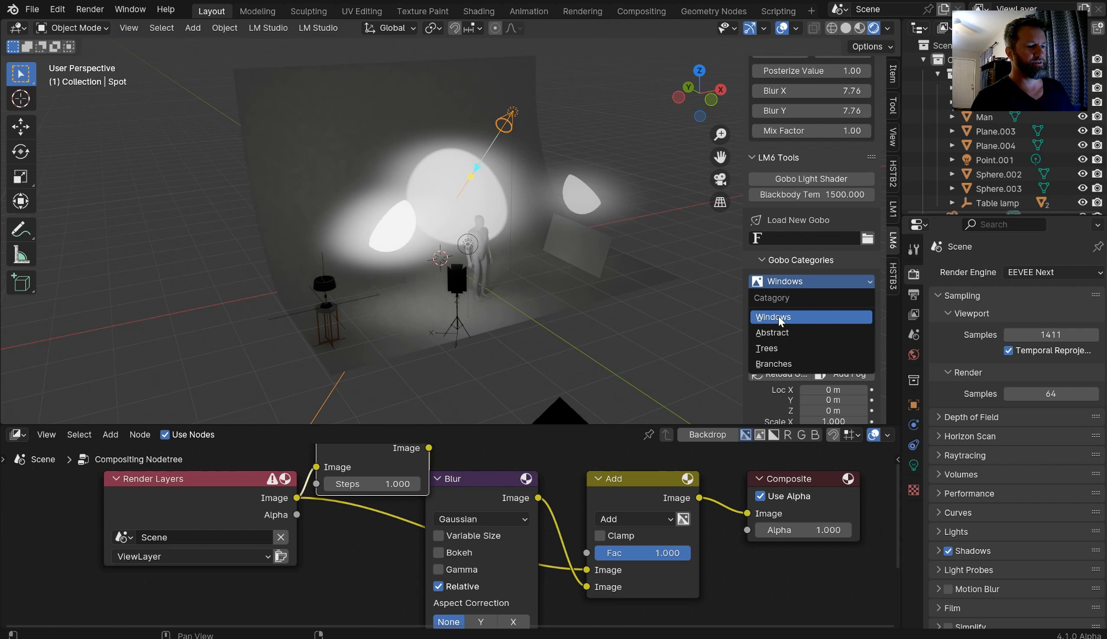
Step: Set Gobo Categories to Abstract and project the dotted-grid pattern through the spotlight
left_click(772, 333)
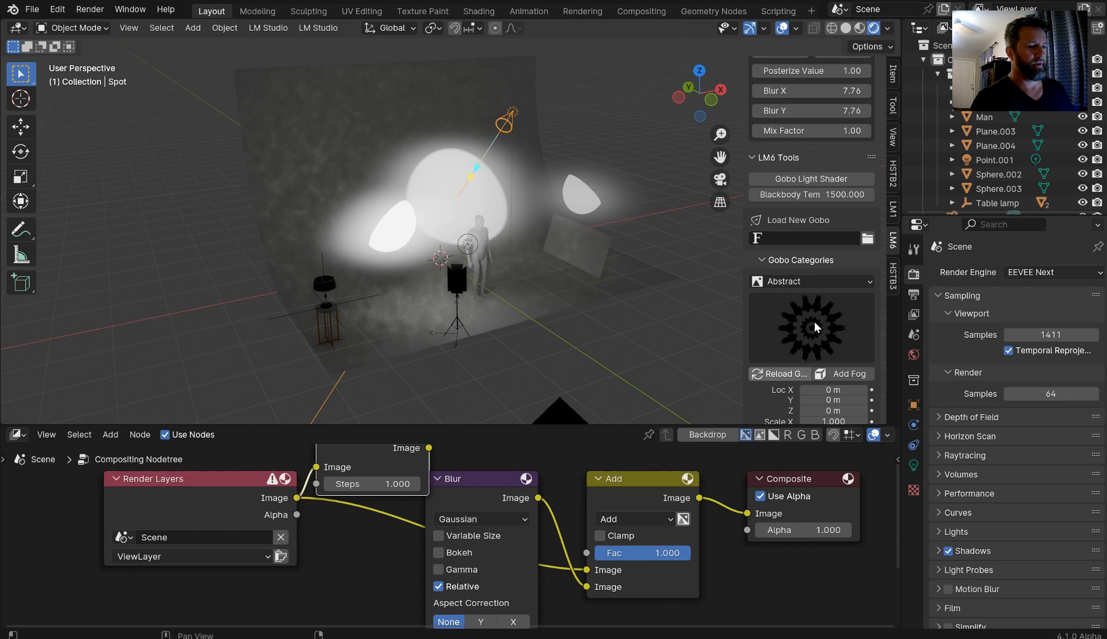
left_click(811, 327)
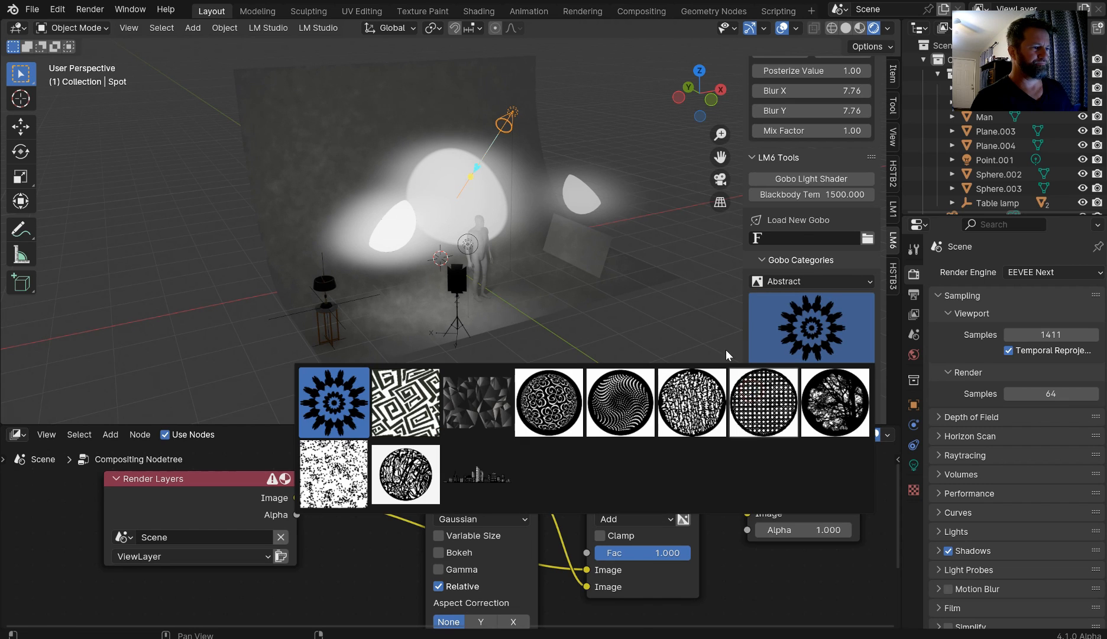
left_click(761, 402)
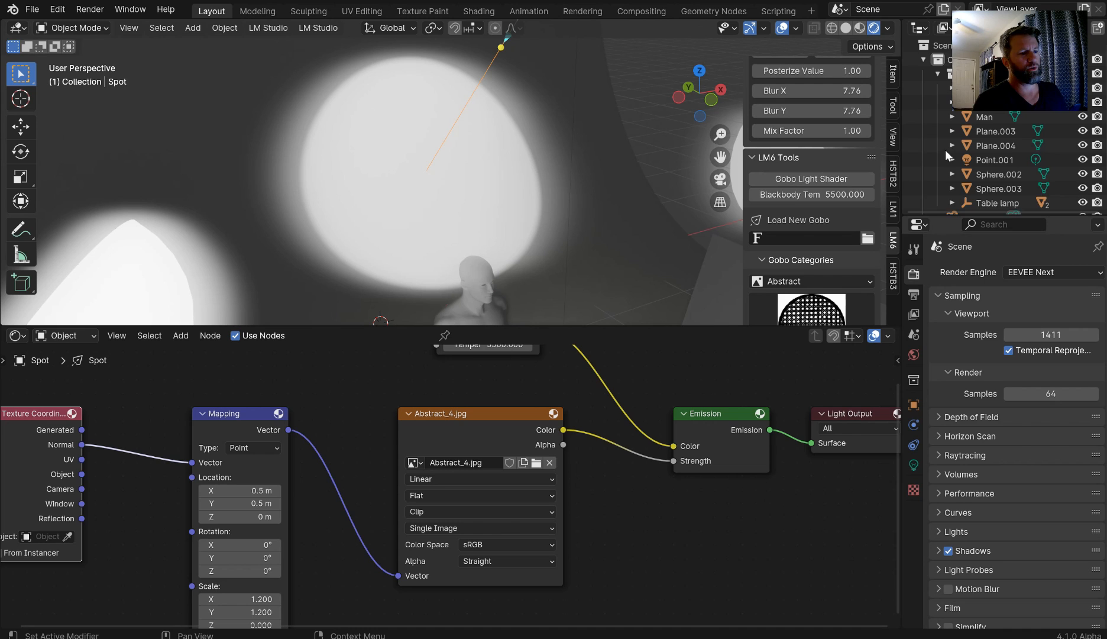
Step: Switch the render engine to Cycles
left_click(1051, 272)
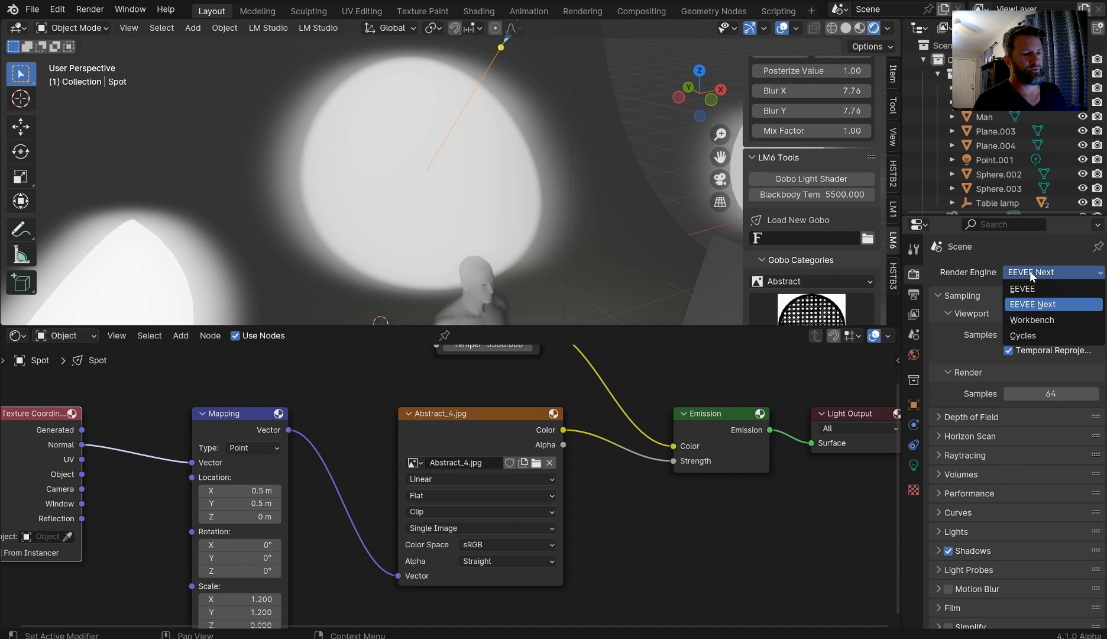
left_click(1022, 335)
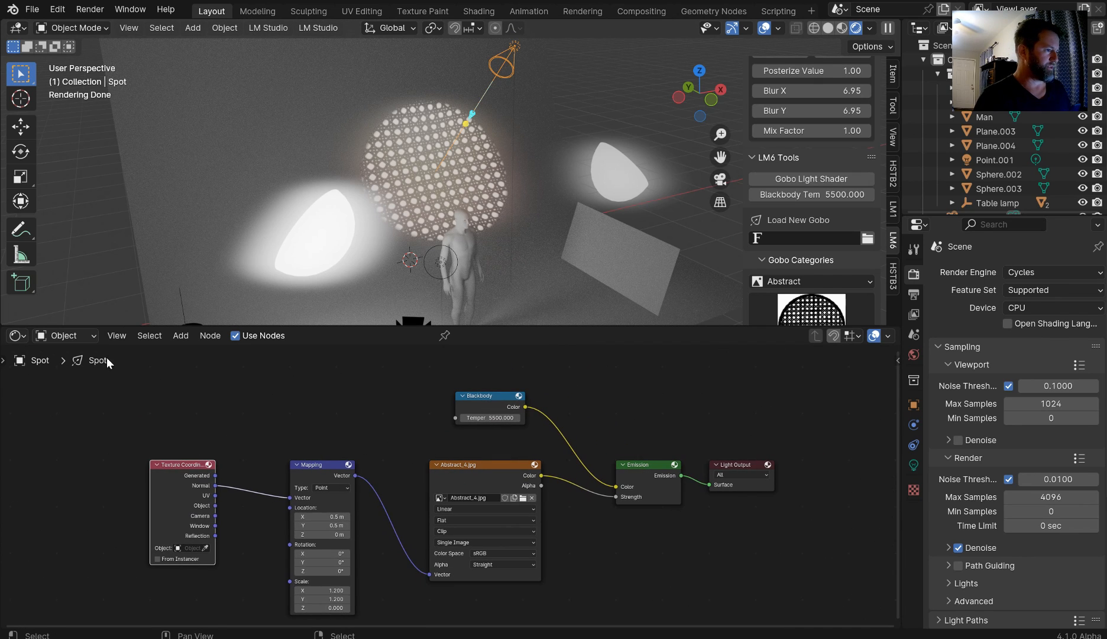
left_click(15, 335)
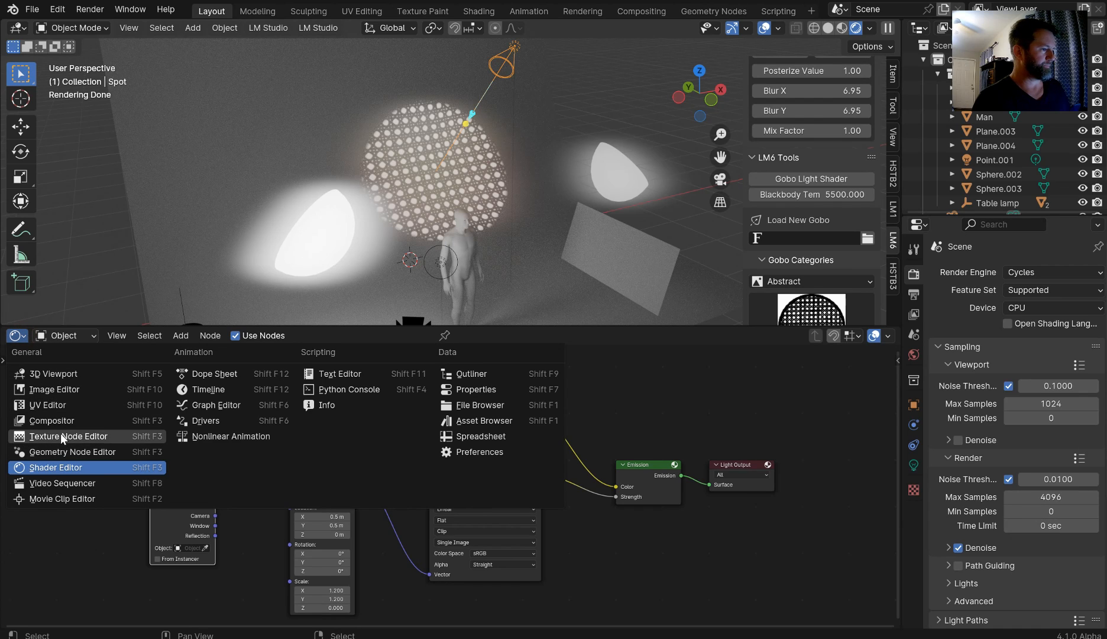
Step: Show the Compositor node tree and set the Cycles render Device to GPU Compute
left_click(49, 420)
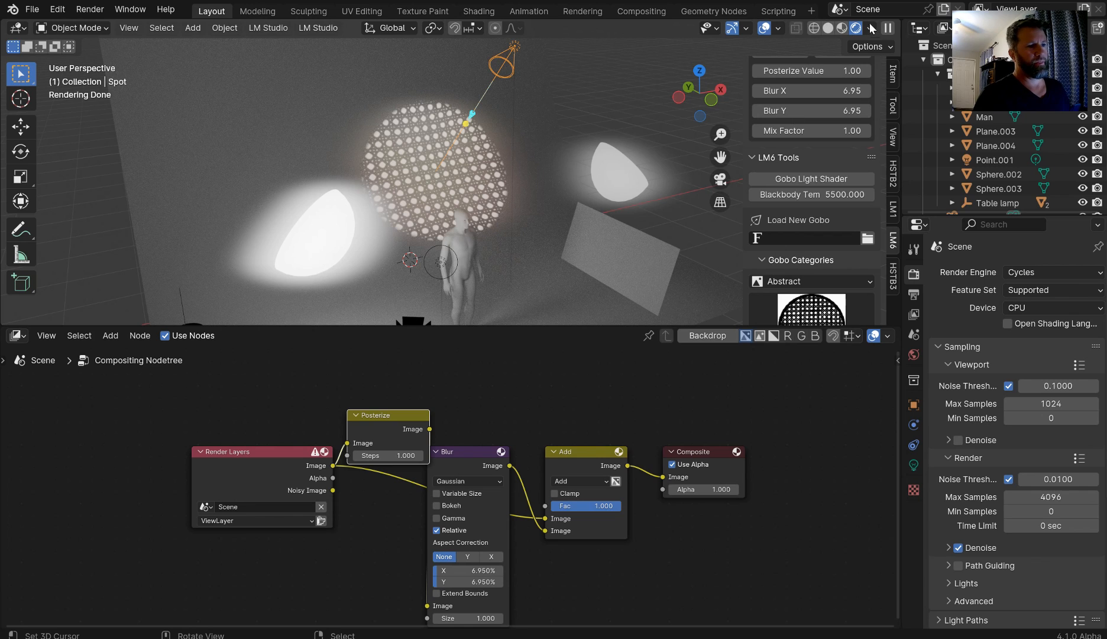
mouse_move(570, 220)
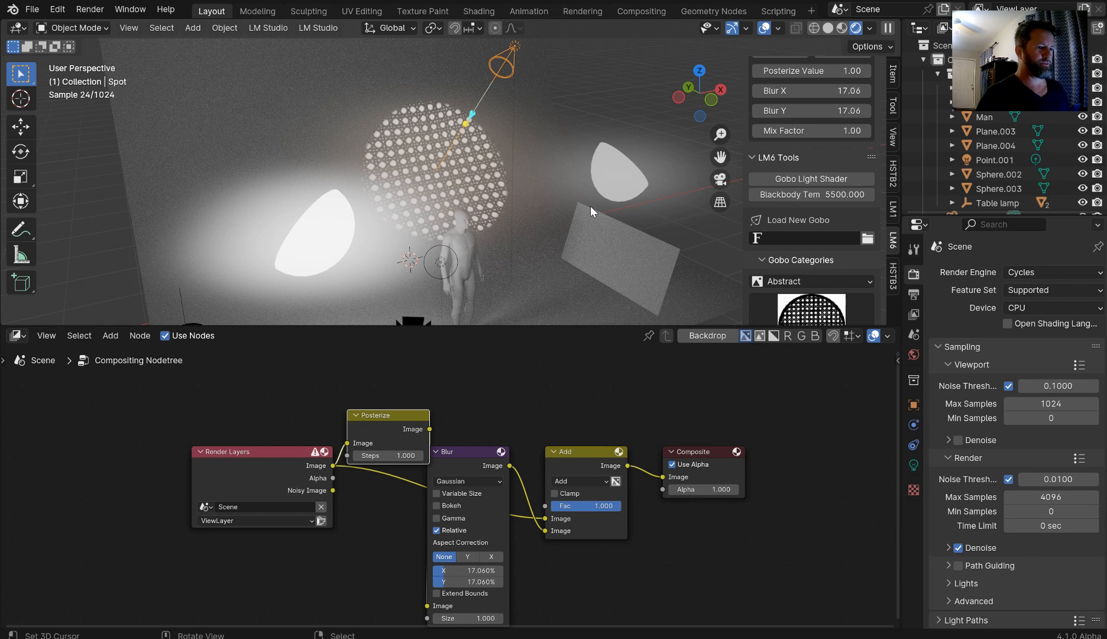
left_click(1053, 307)
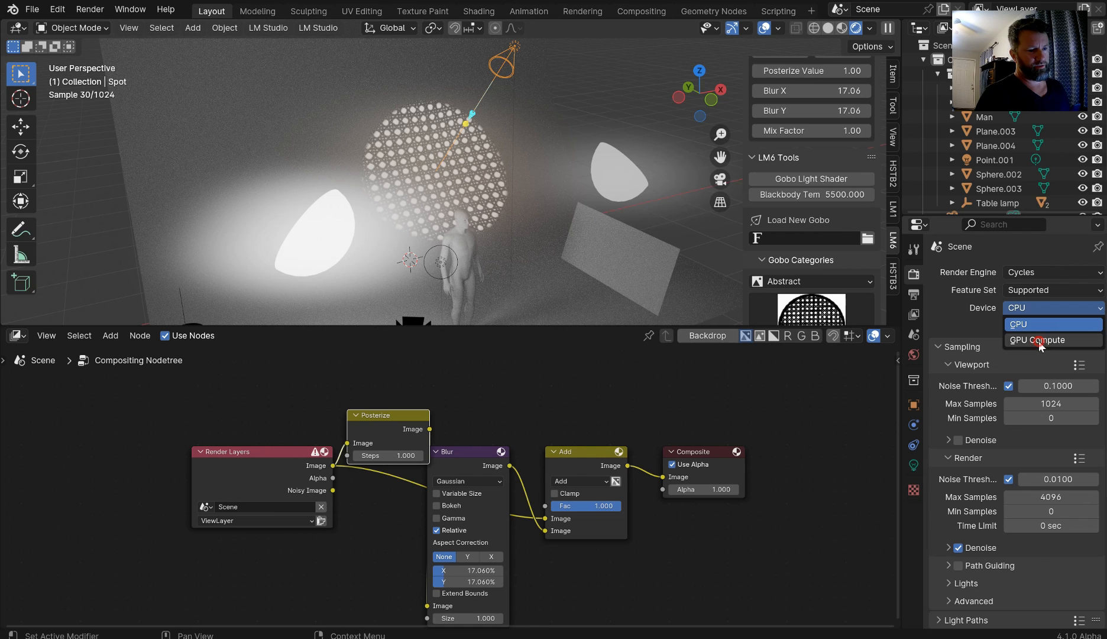
left_click(1038, 339)
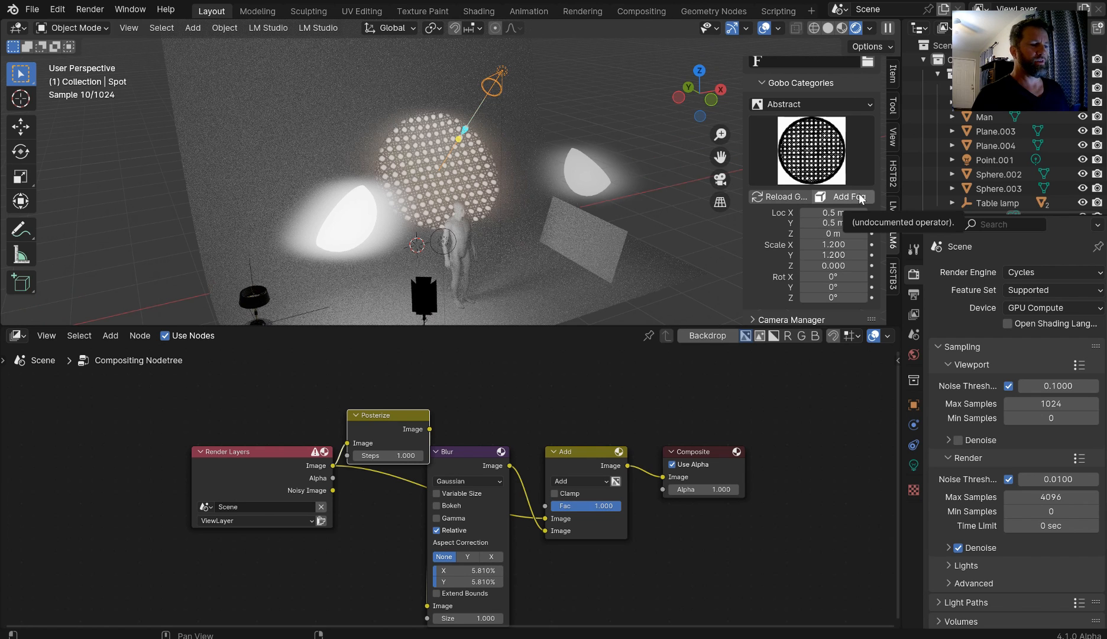
Step: Add a Light_Fog volume with Add Fog and tint its colour blue
left_click(13, 335)
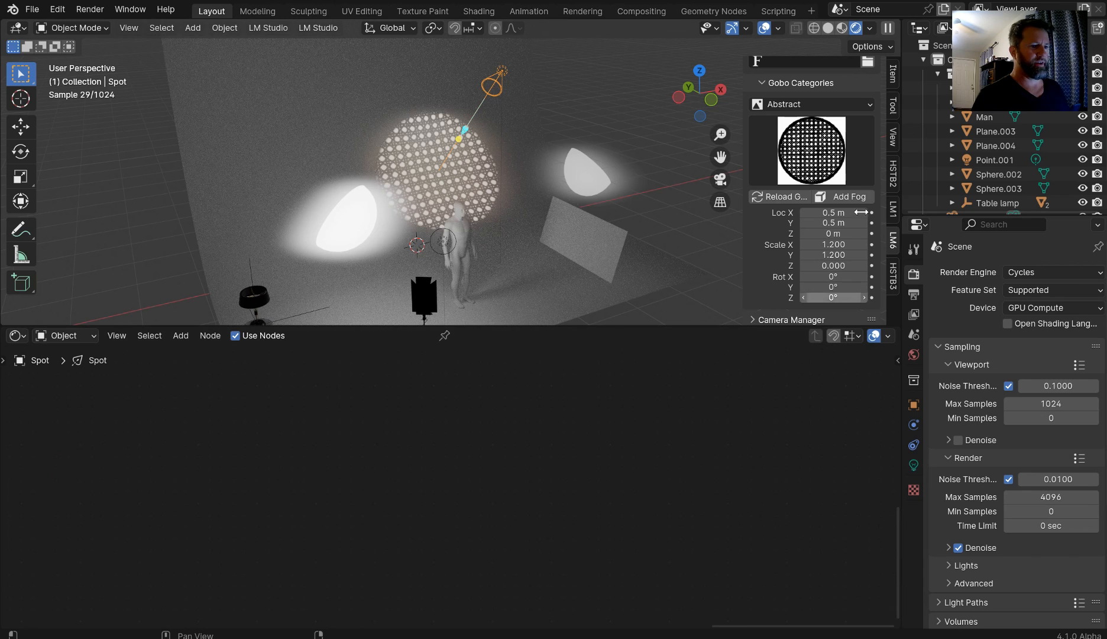
left_click(846, 197)
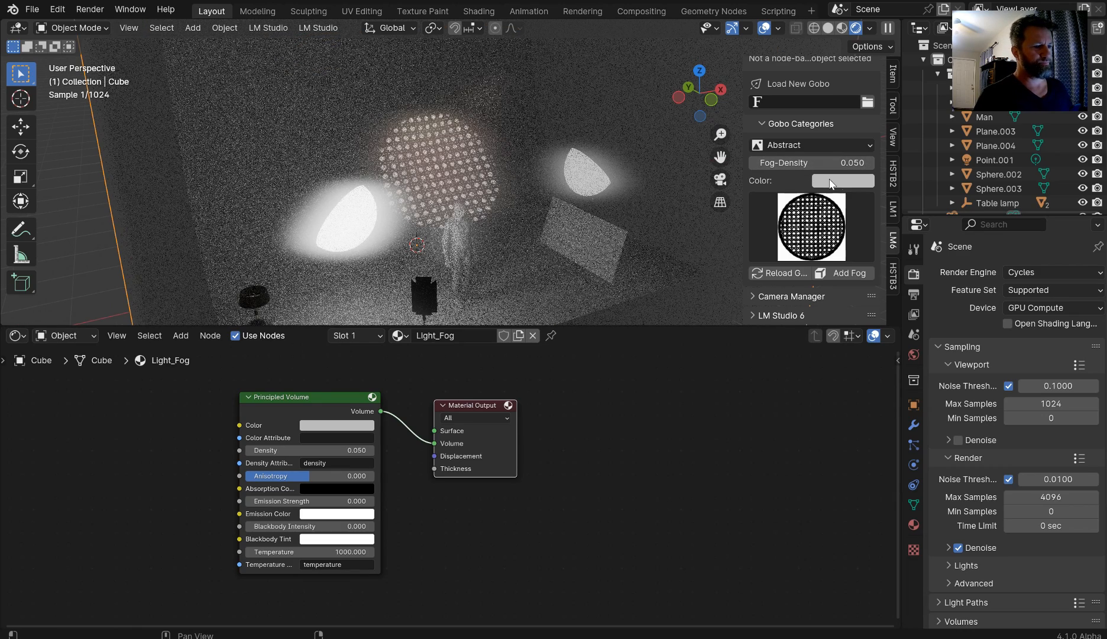
left_click(843, 179)
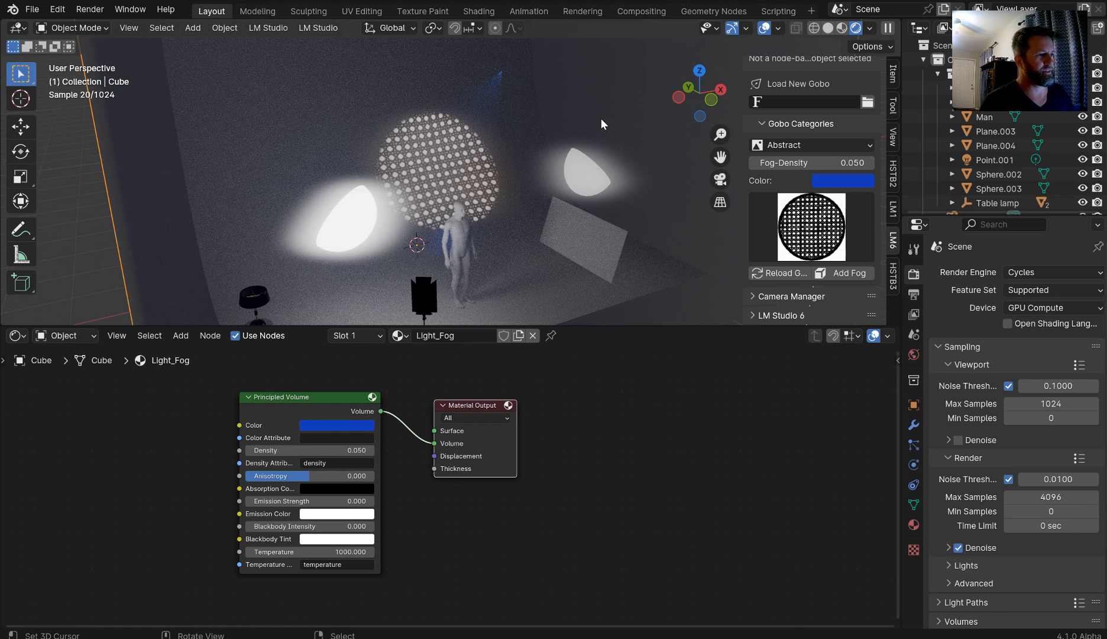
mouse_move(592, 176)
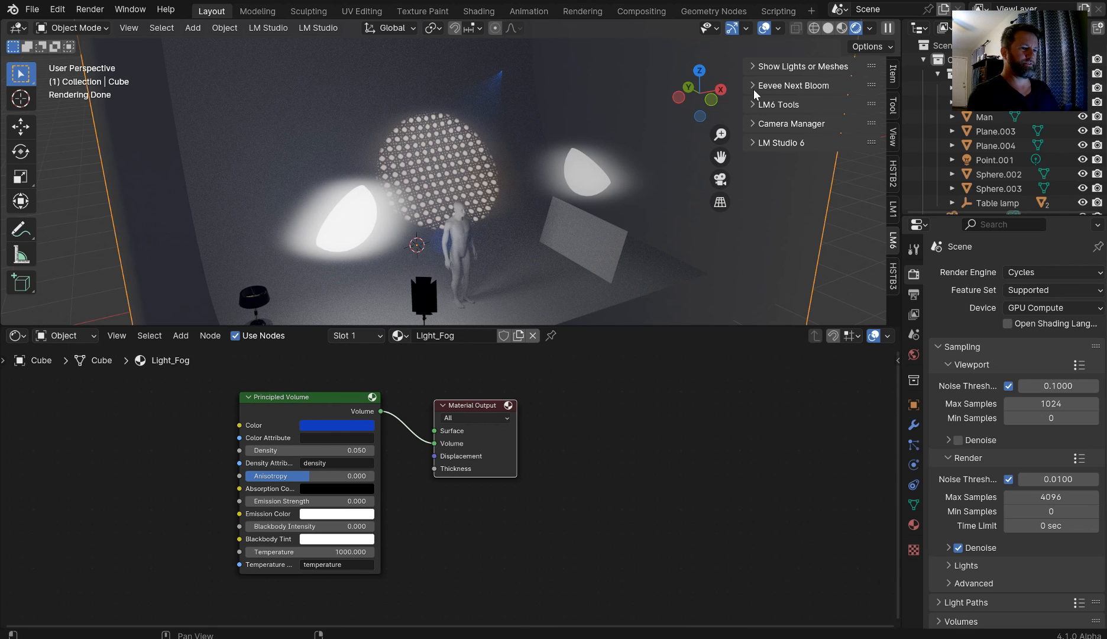
Step: Pick a light blue for the Spot colour in the LM6 Show Lights panel
left_click(755, 143)
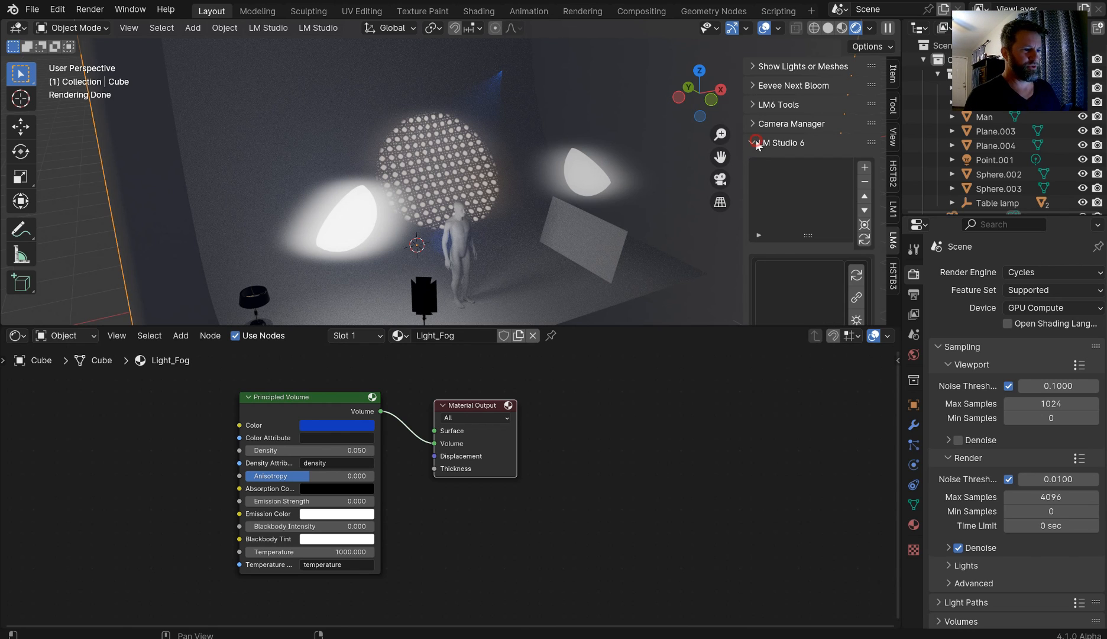
left_click(755, 143)
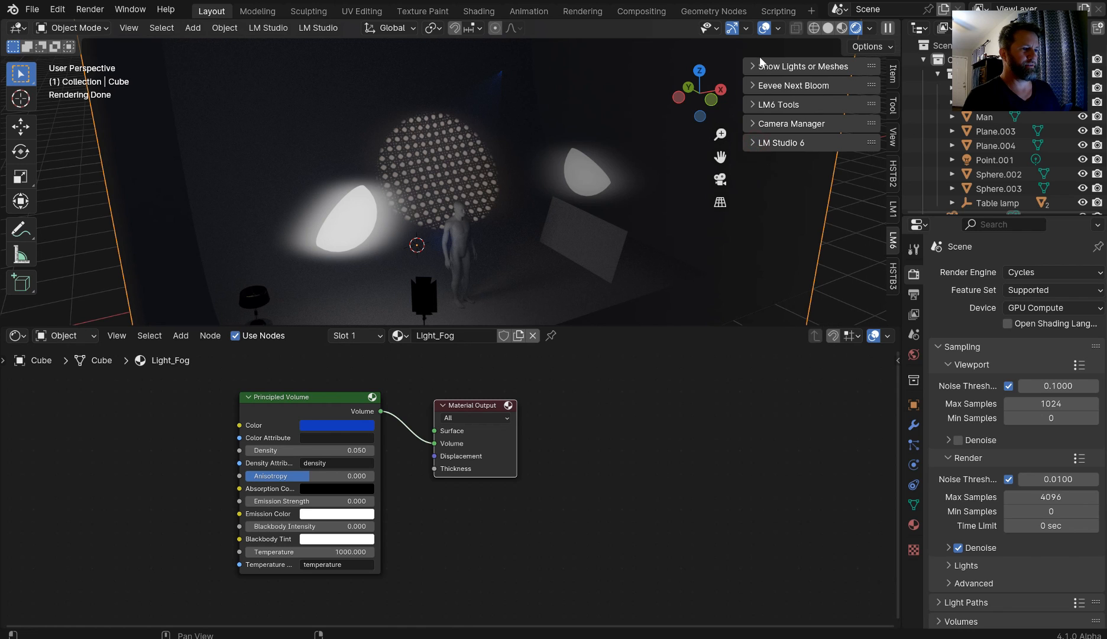
left_click(803, 65)
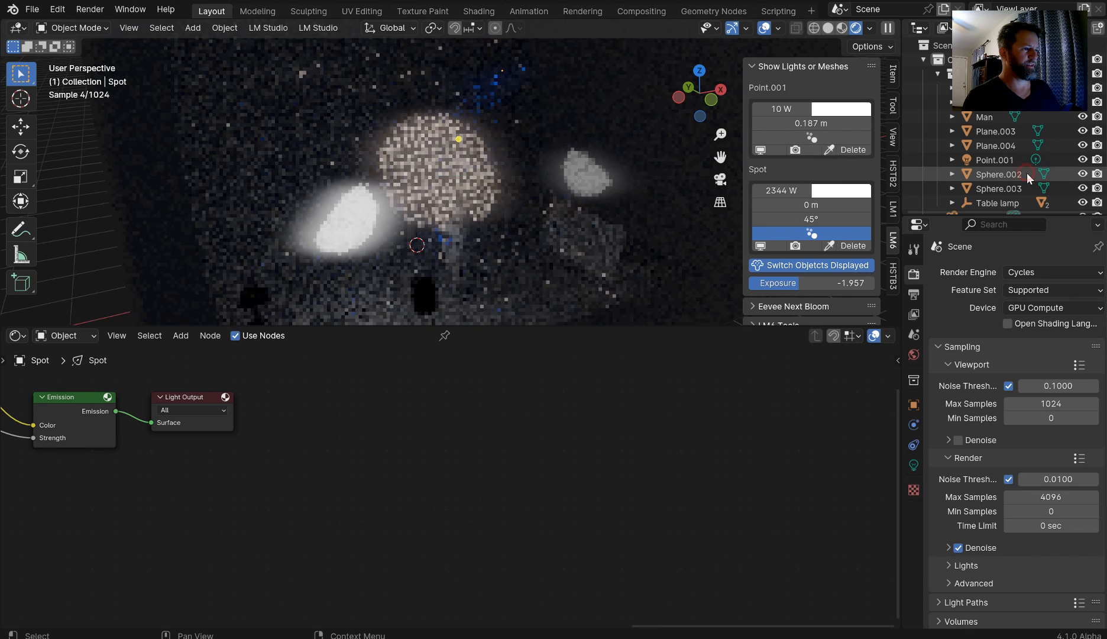
left_click(847, 190)
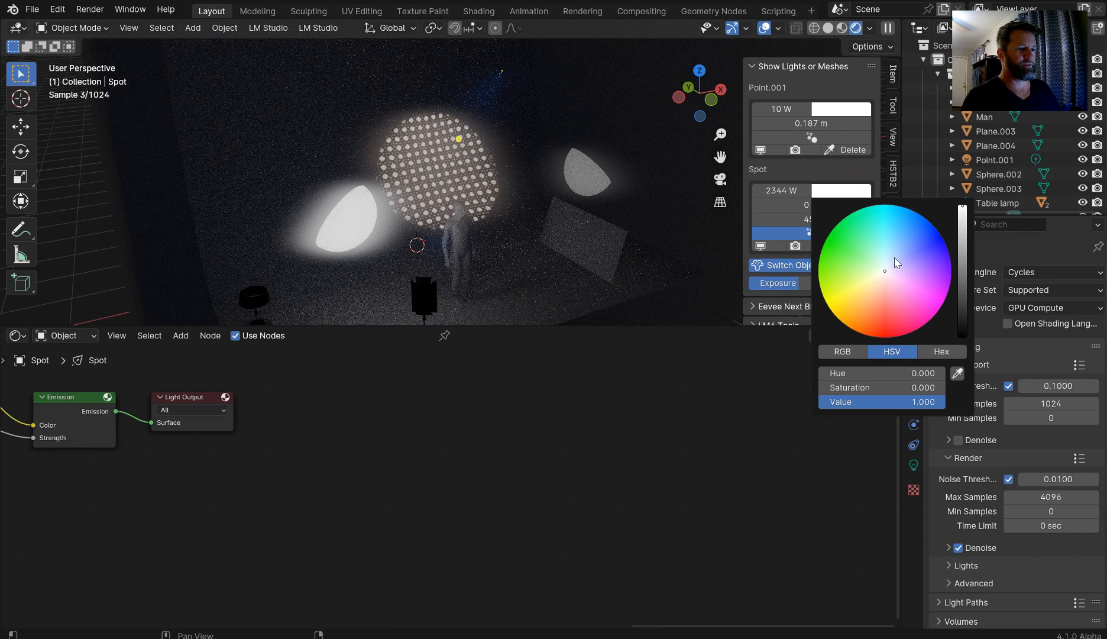
left_click(896, 252)
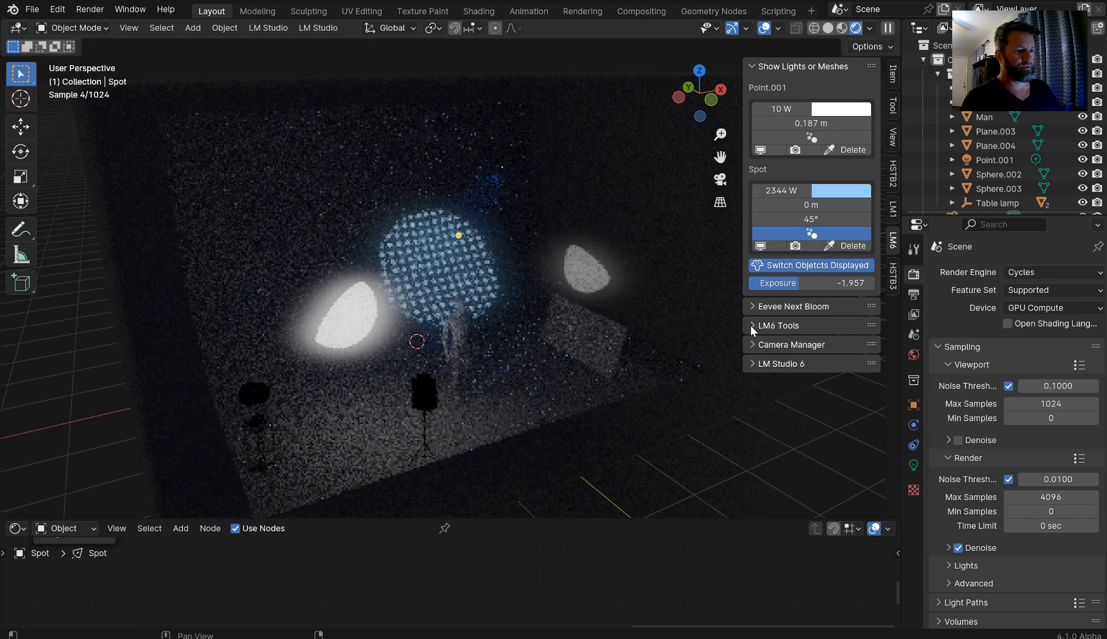
Step: Set the Spot colour to a deep blue in the LM6 Tools panel
left_click(777, 326)
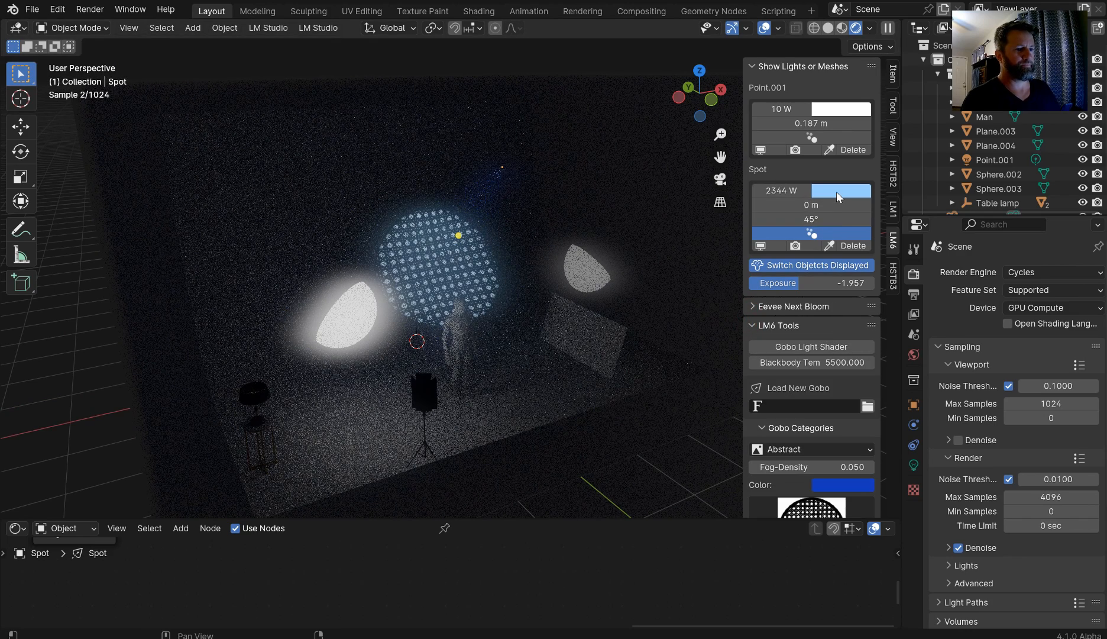
left_click(840, 191)
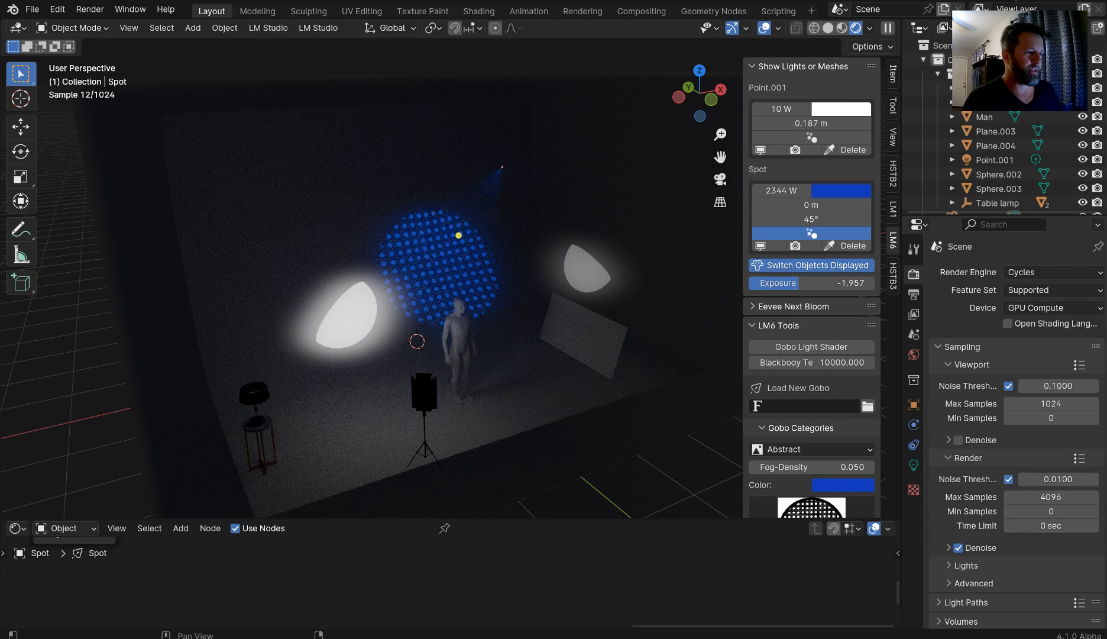
scroll("down", 3)
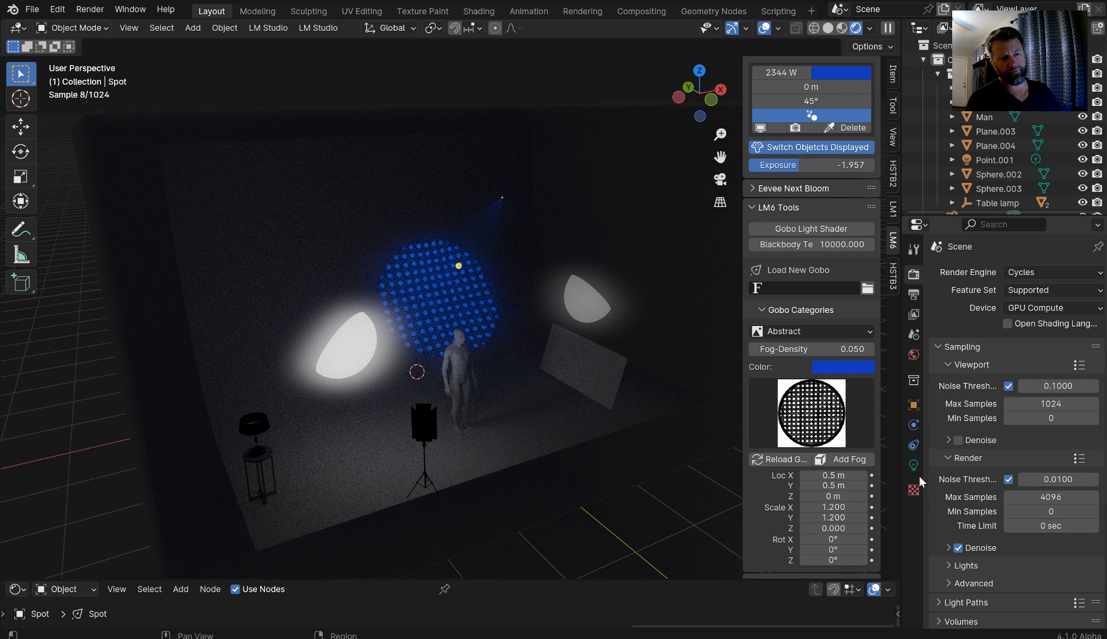
mouse_move(914, 465)
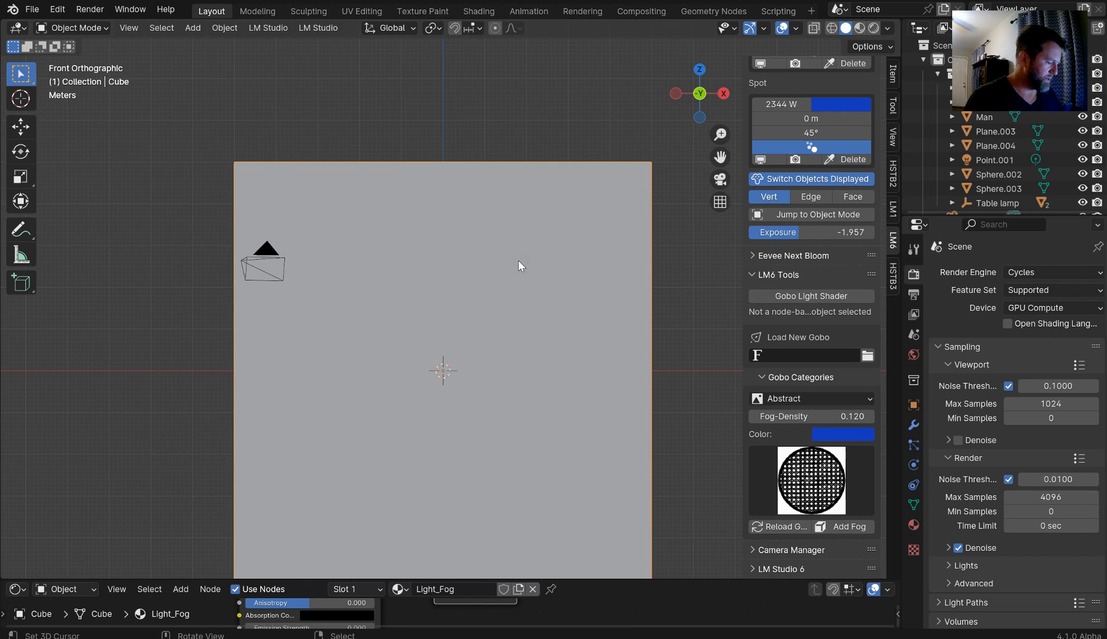
Step: Move the camera with a 45 mm lens and show rule-of-thirds guides
scroll("down", 3)
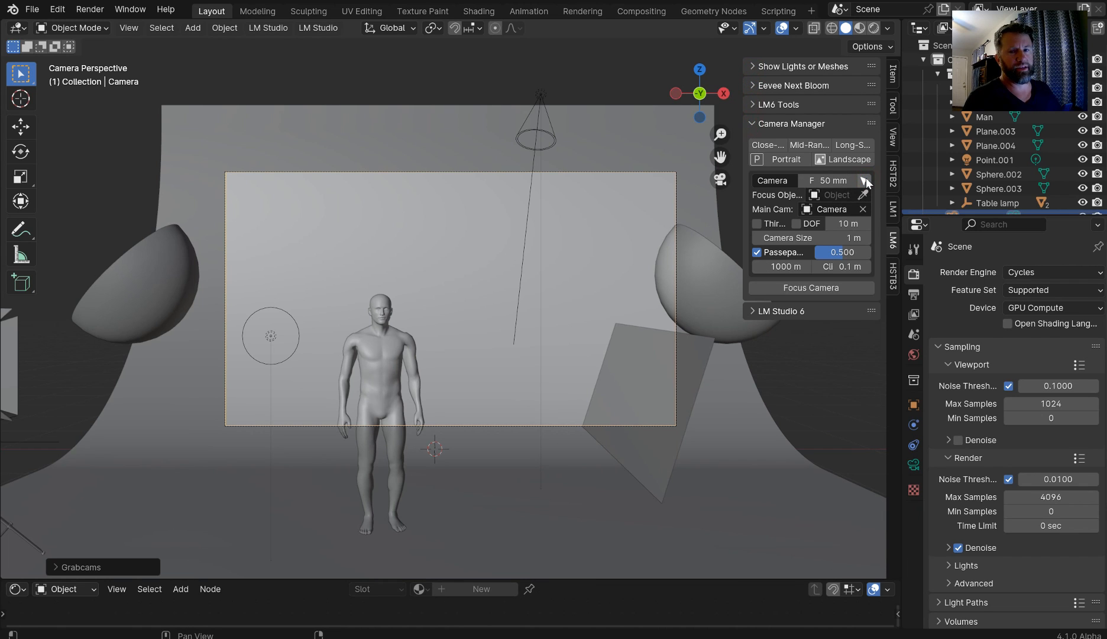
mouse_move(470, 298)
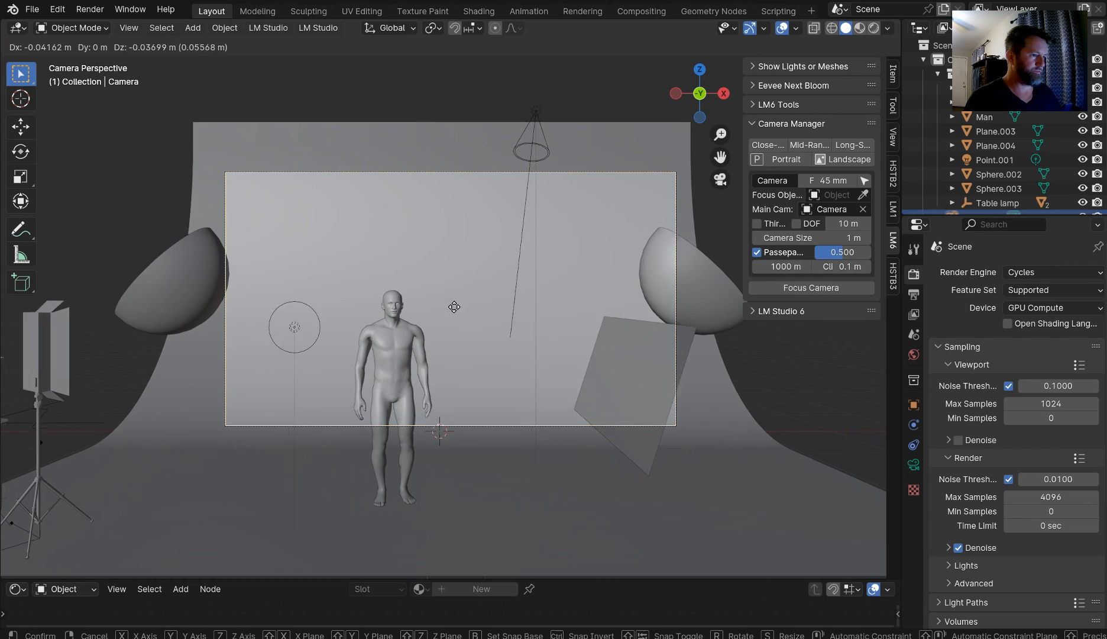
left_click(454, 307)
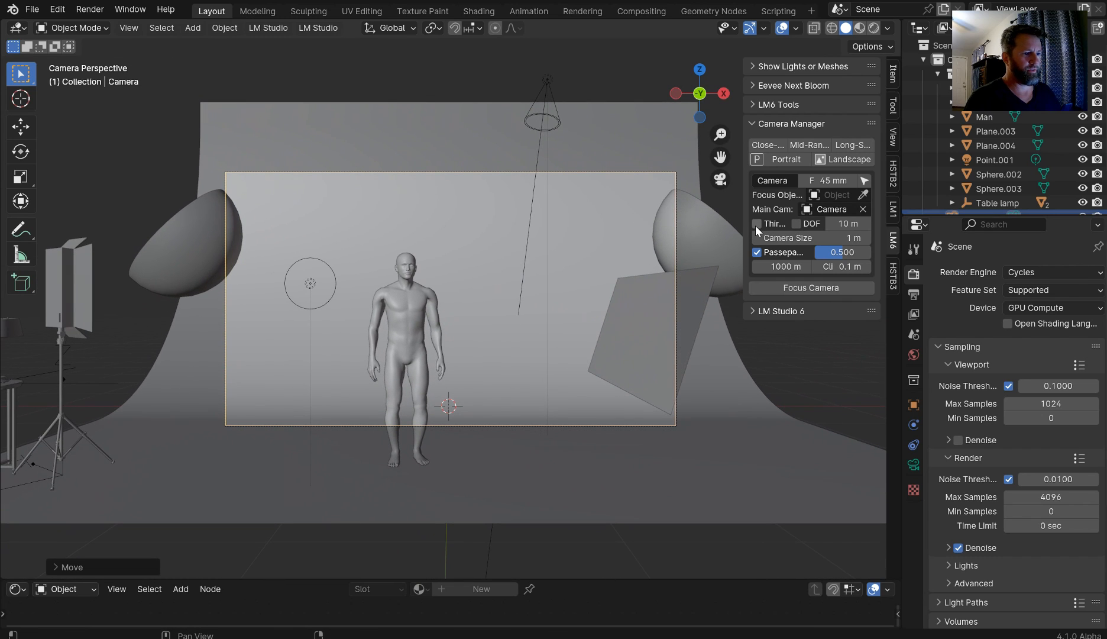
left_click(756, 223)
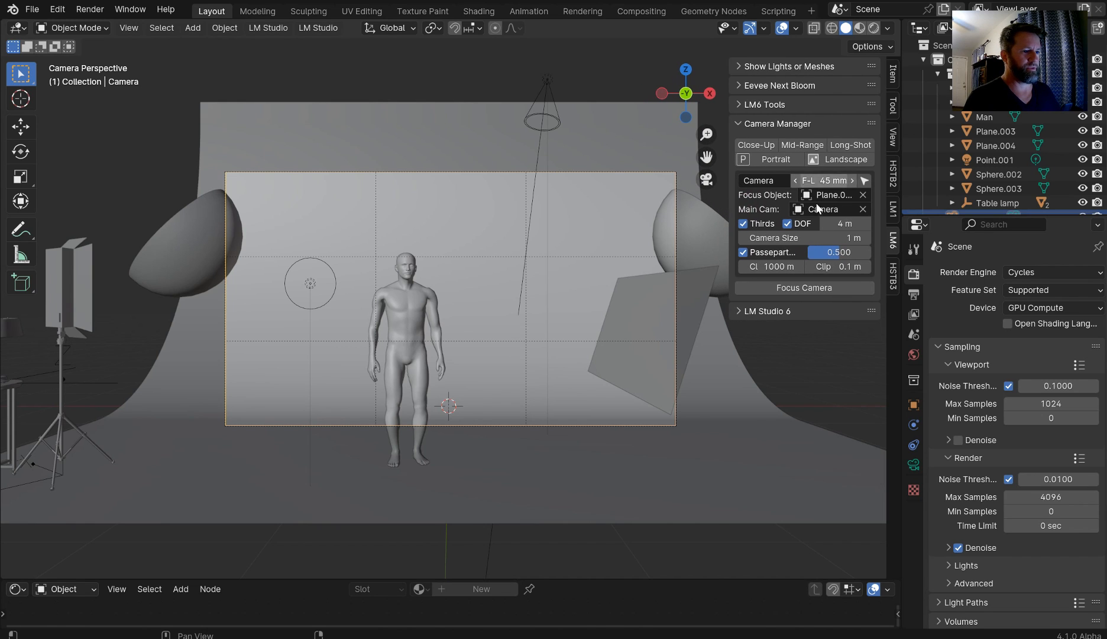
Step: Eyedrop the Man figure as the camera's depth-of-field Focus Object
left_click(862, 195)
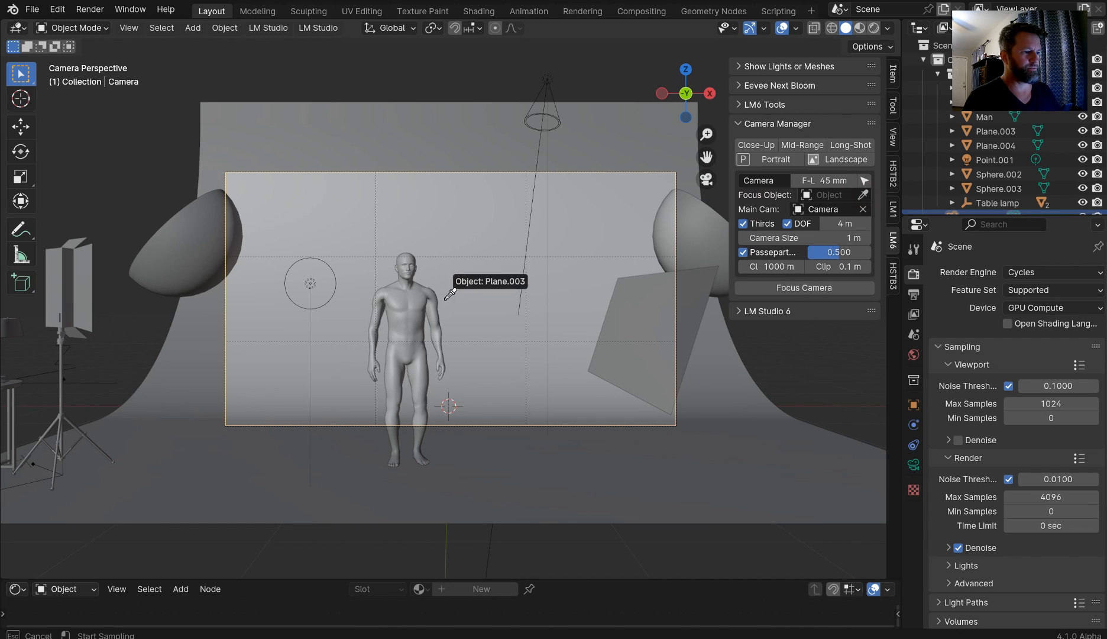
left_click(401, 258)
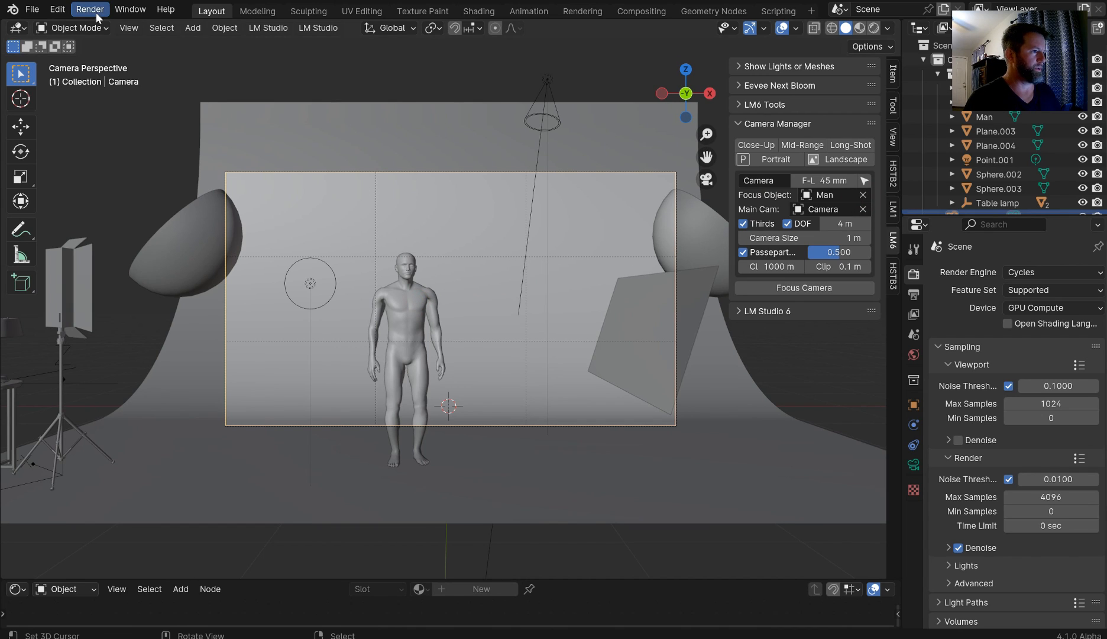
left_click(88, 9)
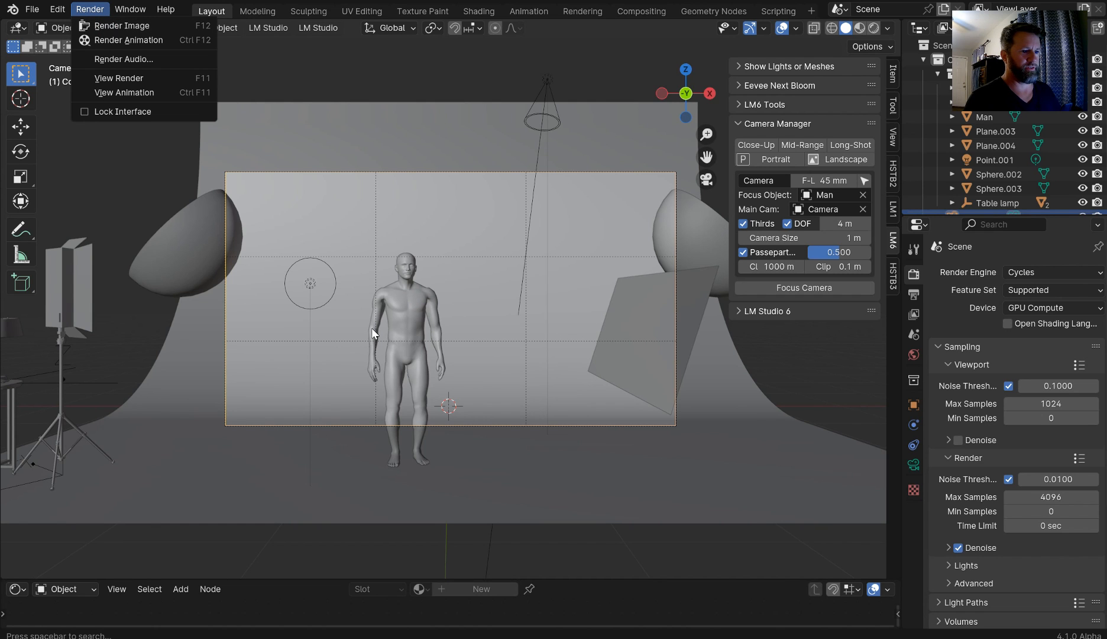
Step: Render the still image from the camera with Render Image (F12)
left_click(121, 25)
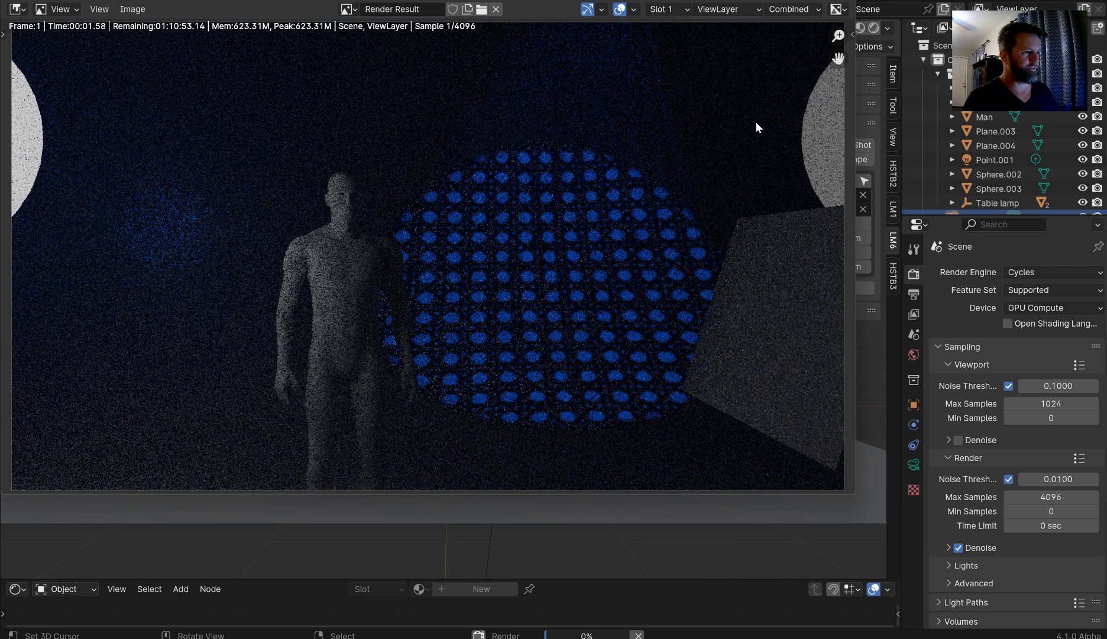
mouse_move(725, 143)
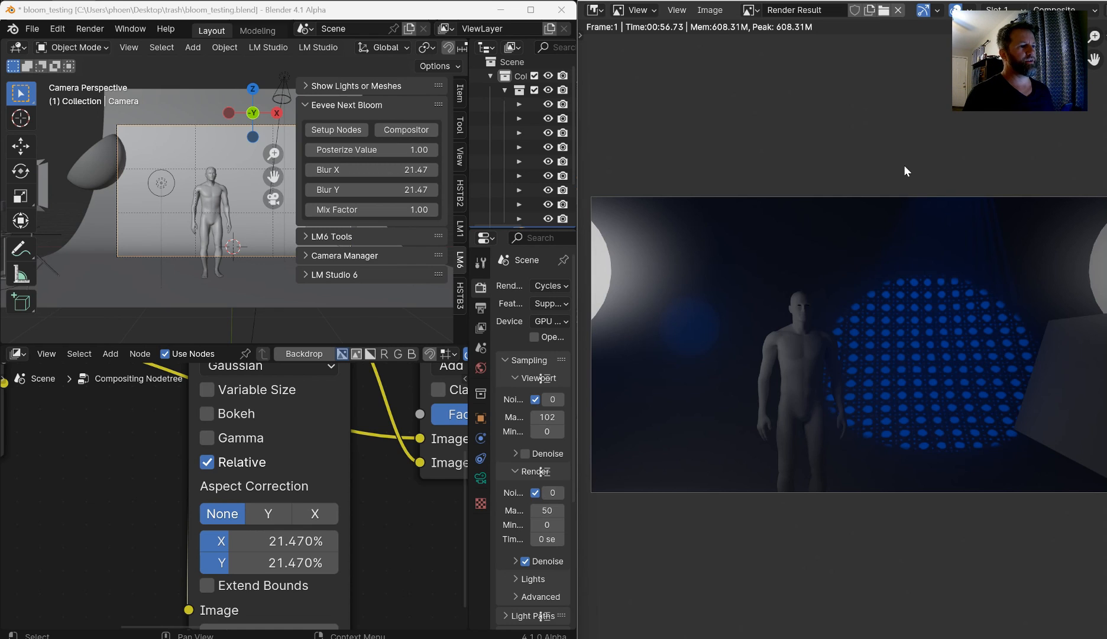
mouse_move(886, 166)
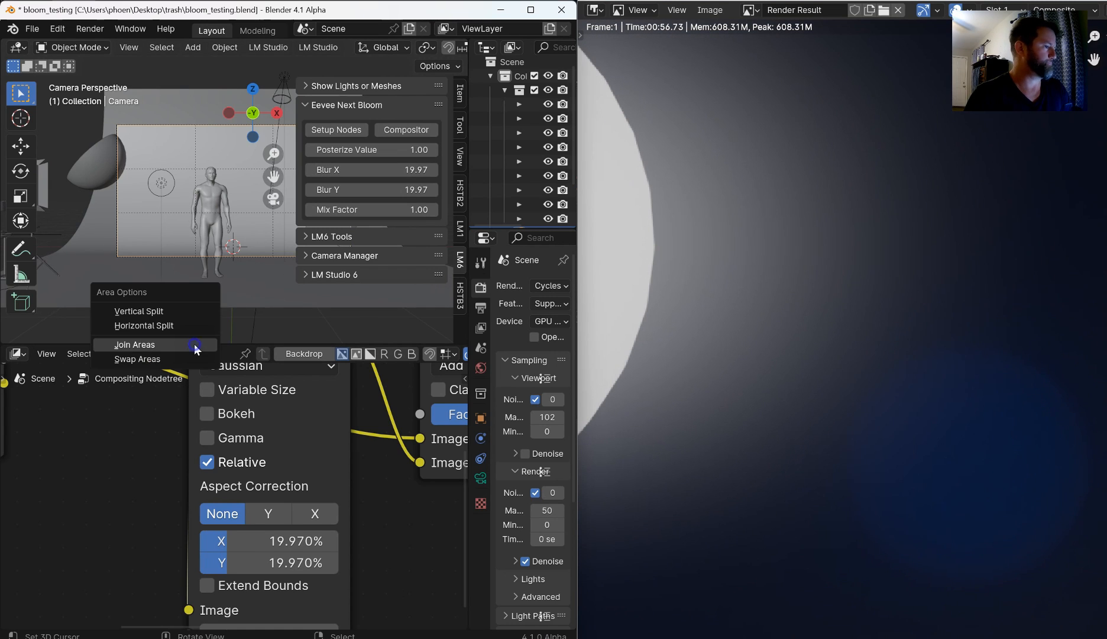
Step: Join the areas and lower the bloom Mix Factor to 0.13 with 20.90 blur
left_click(134, 344)
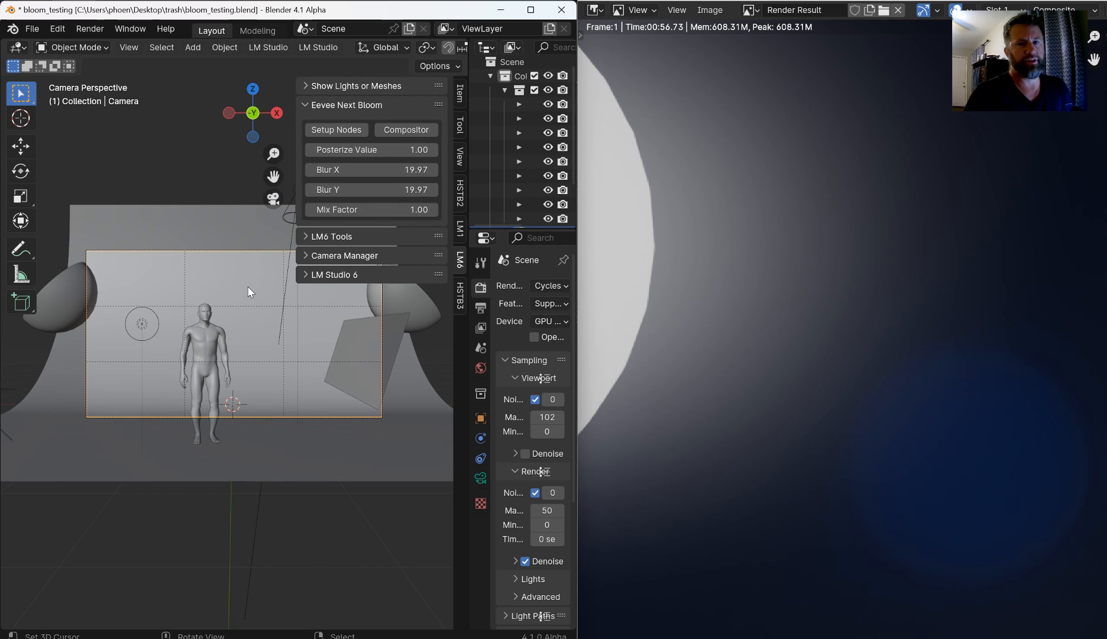
mouse_move(242, 270)
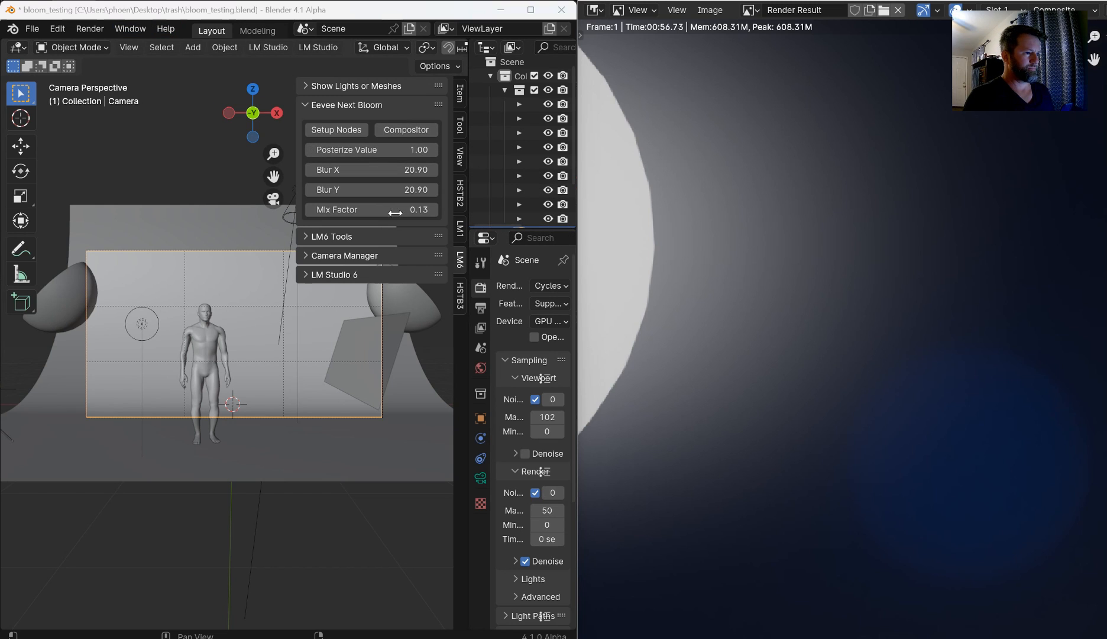
left_click(406, 131)
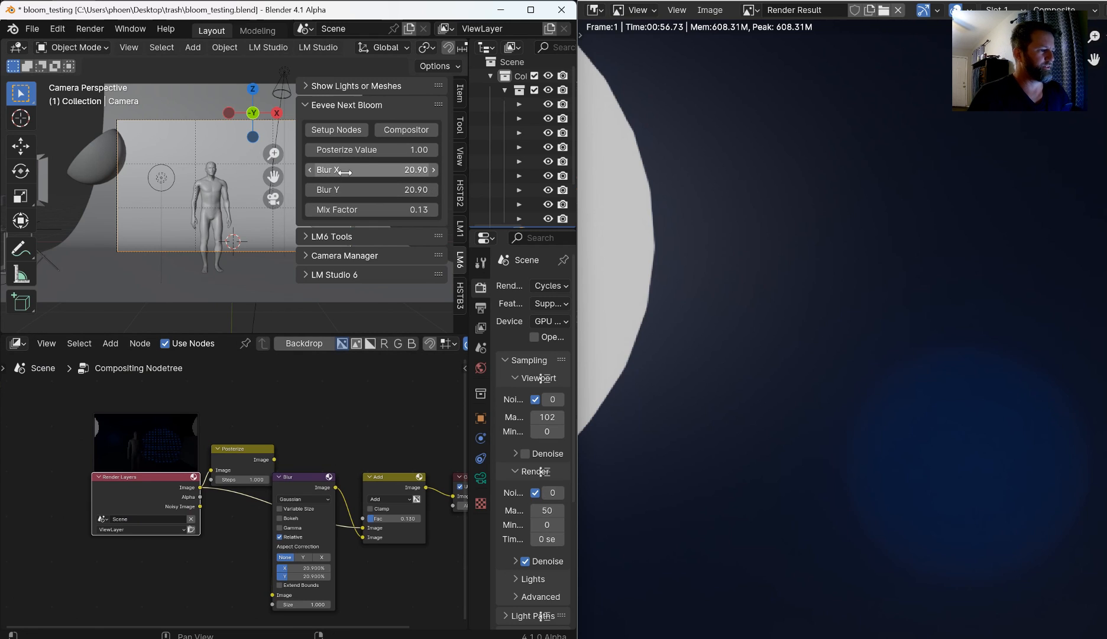
mouse_move(360, 287)
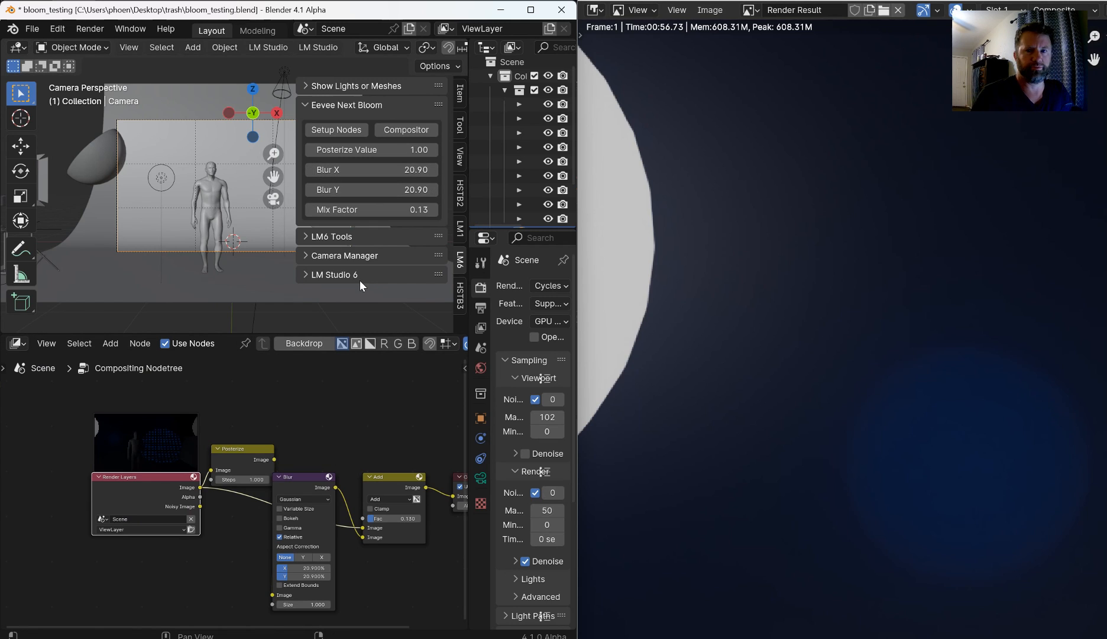